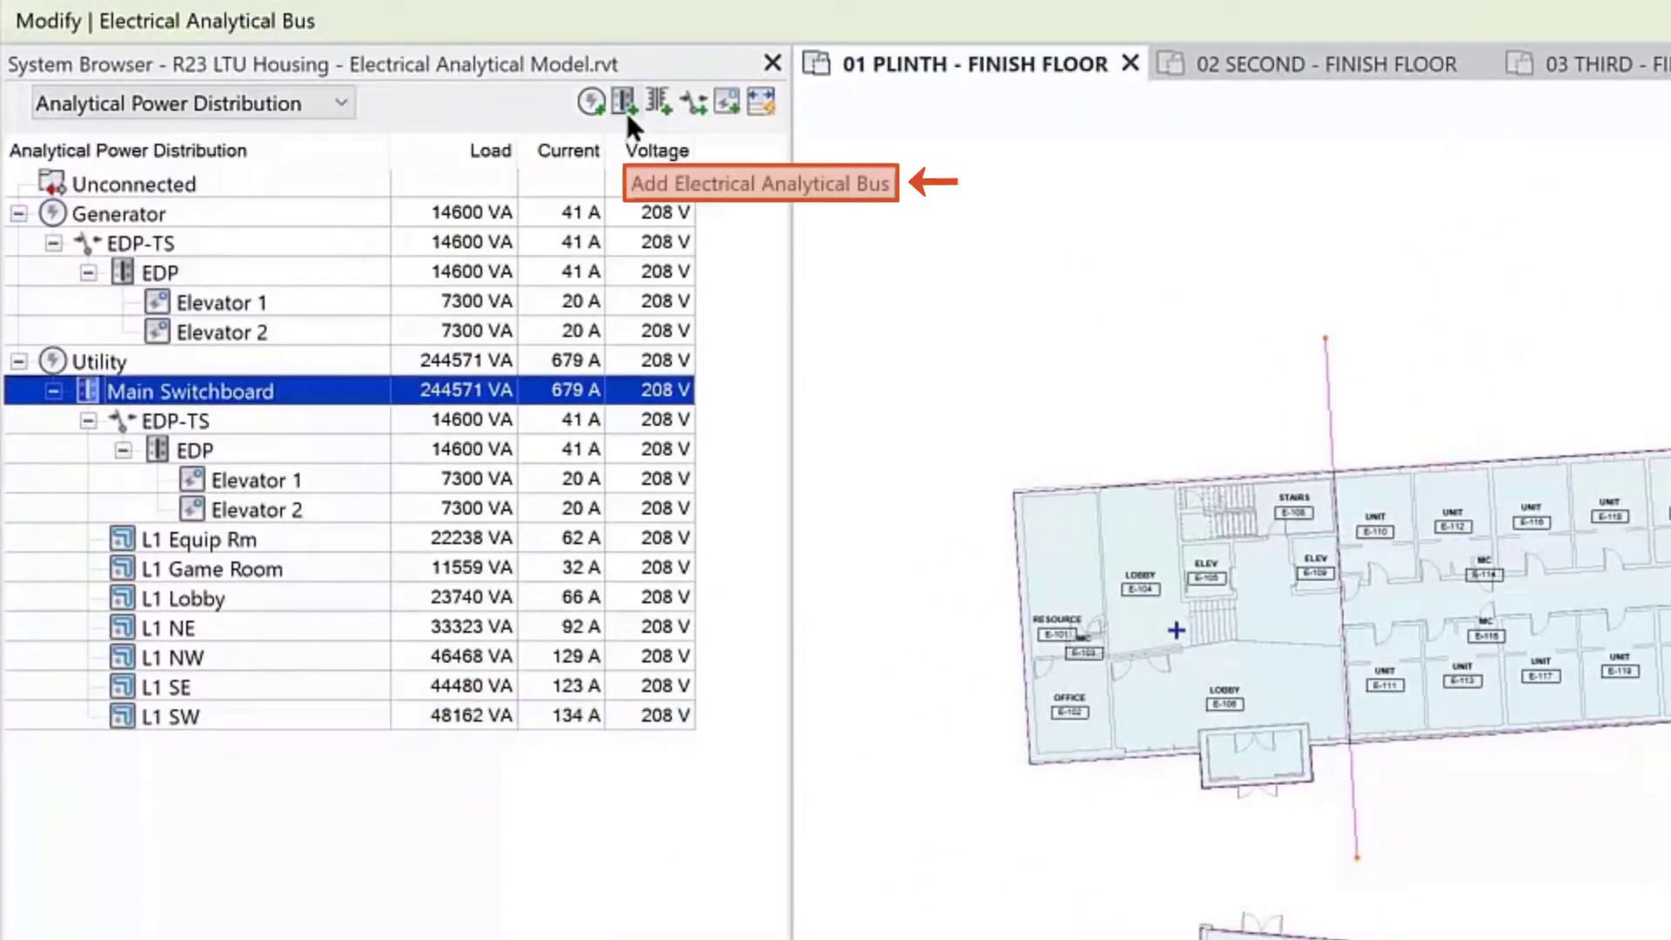
Add new analytical buses on Main Switchboard, including the one named PP-1NW.
left_click(623, 99)
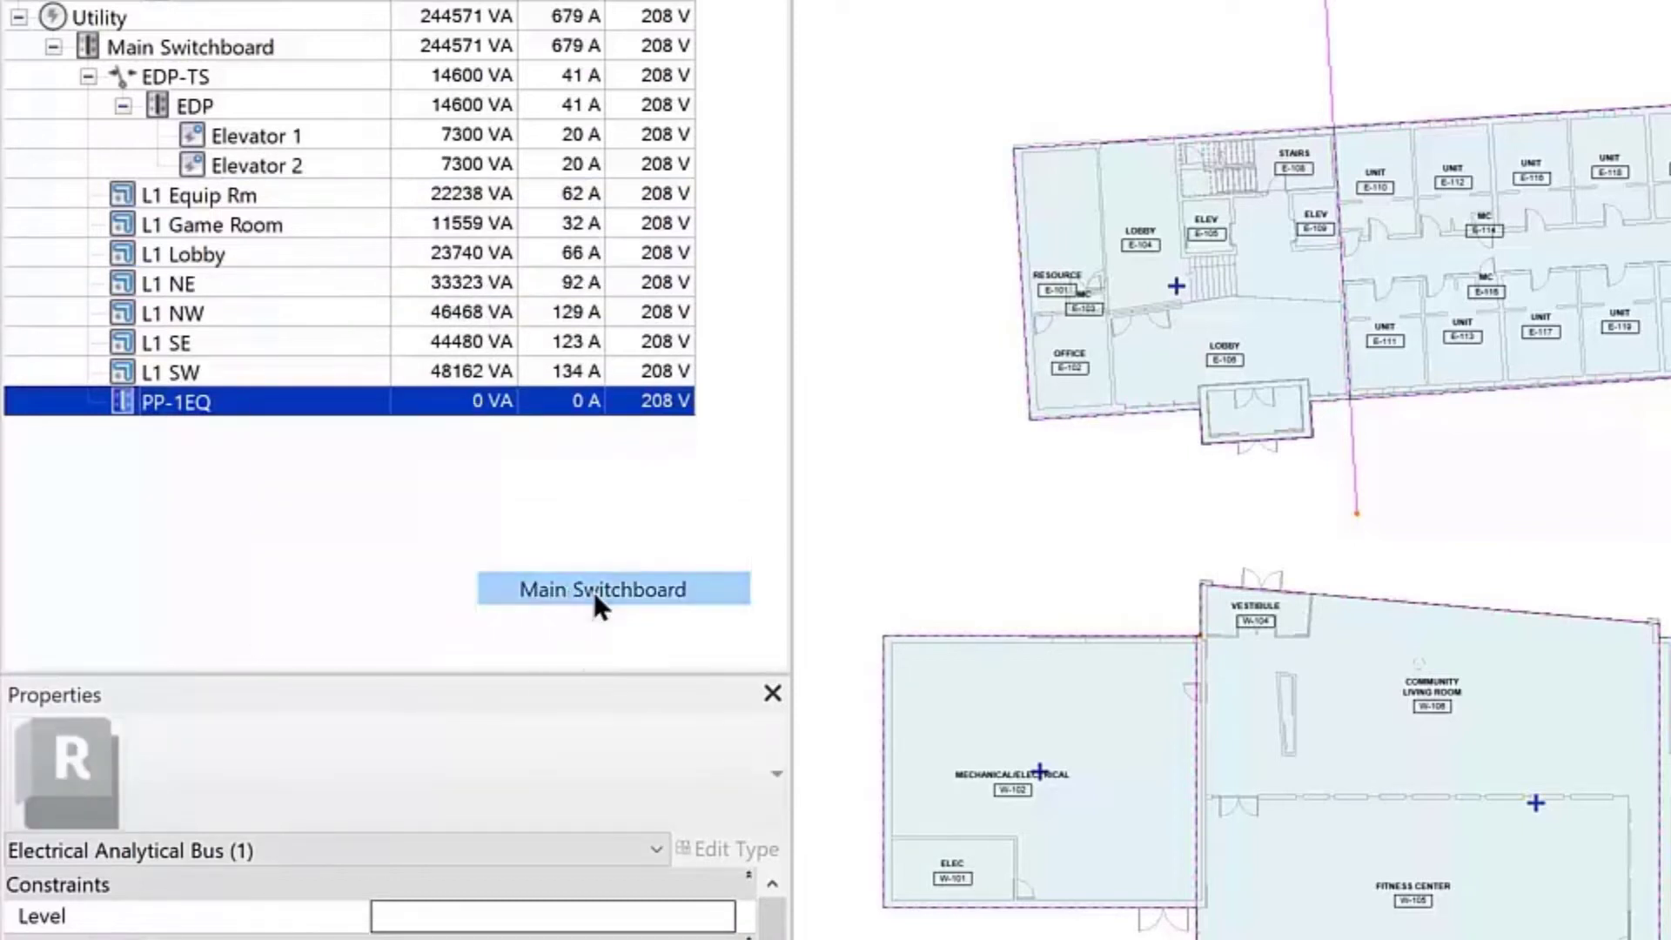
right_click(176, 429)
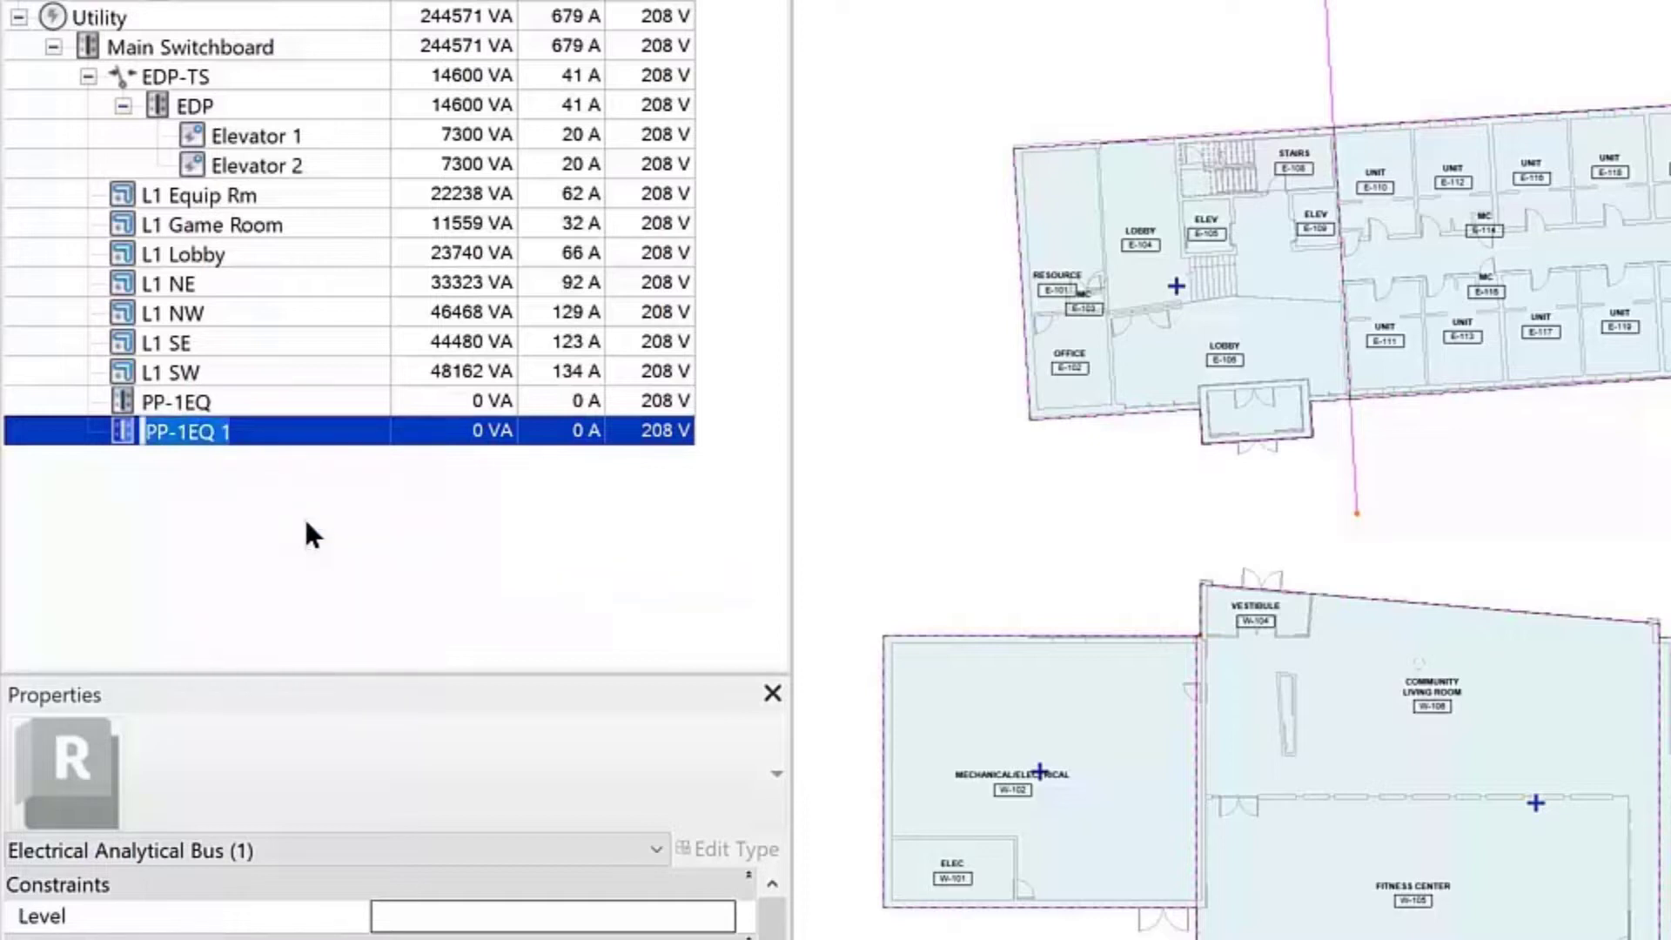
type("PP-1NW")
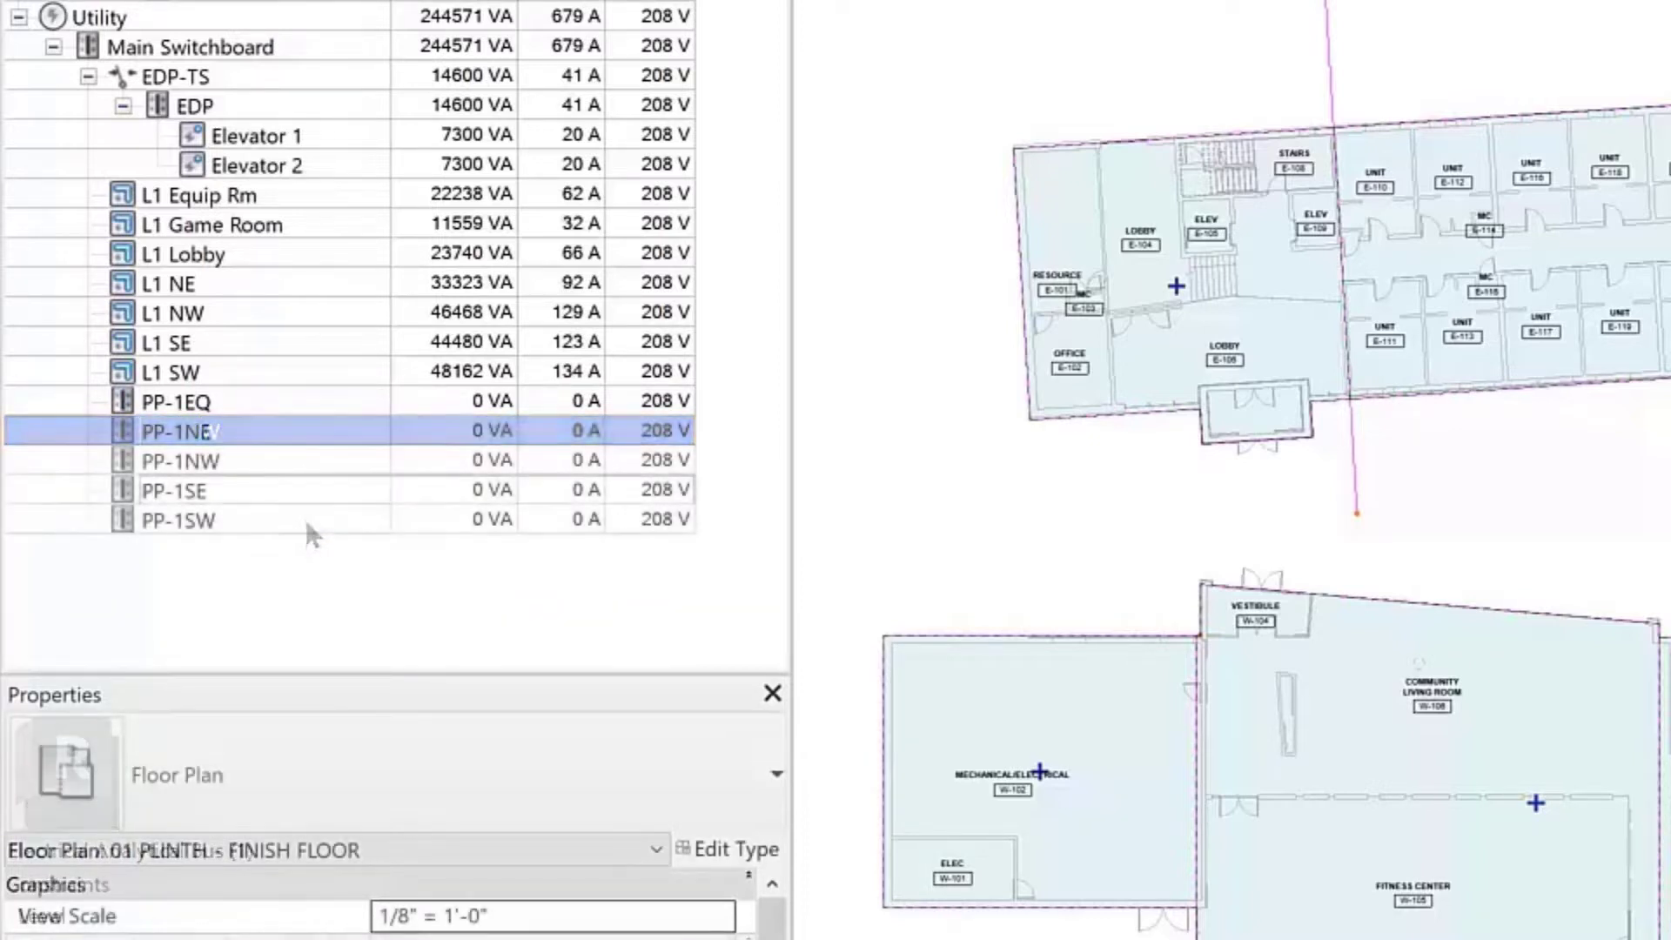
right_click(203, 195)
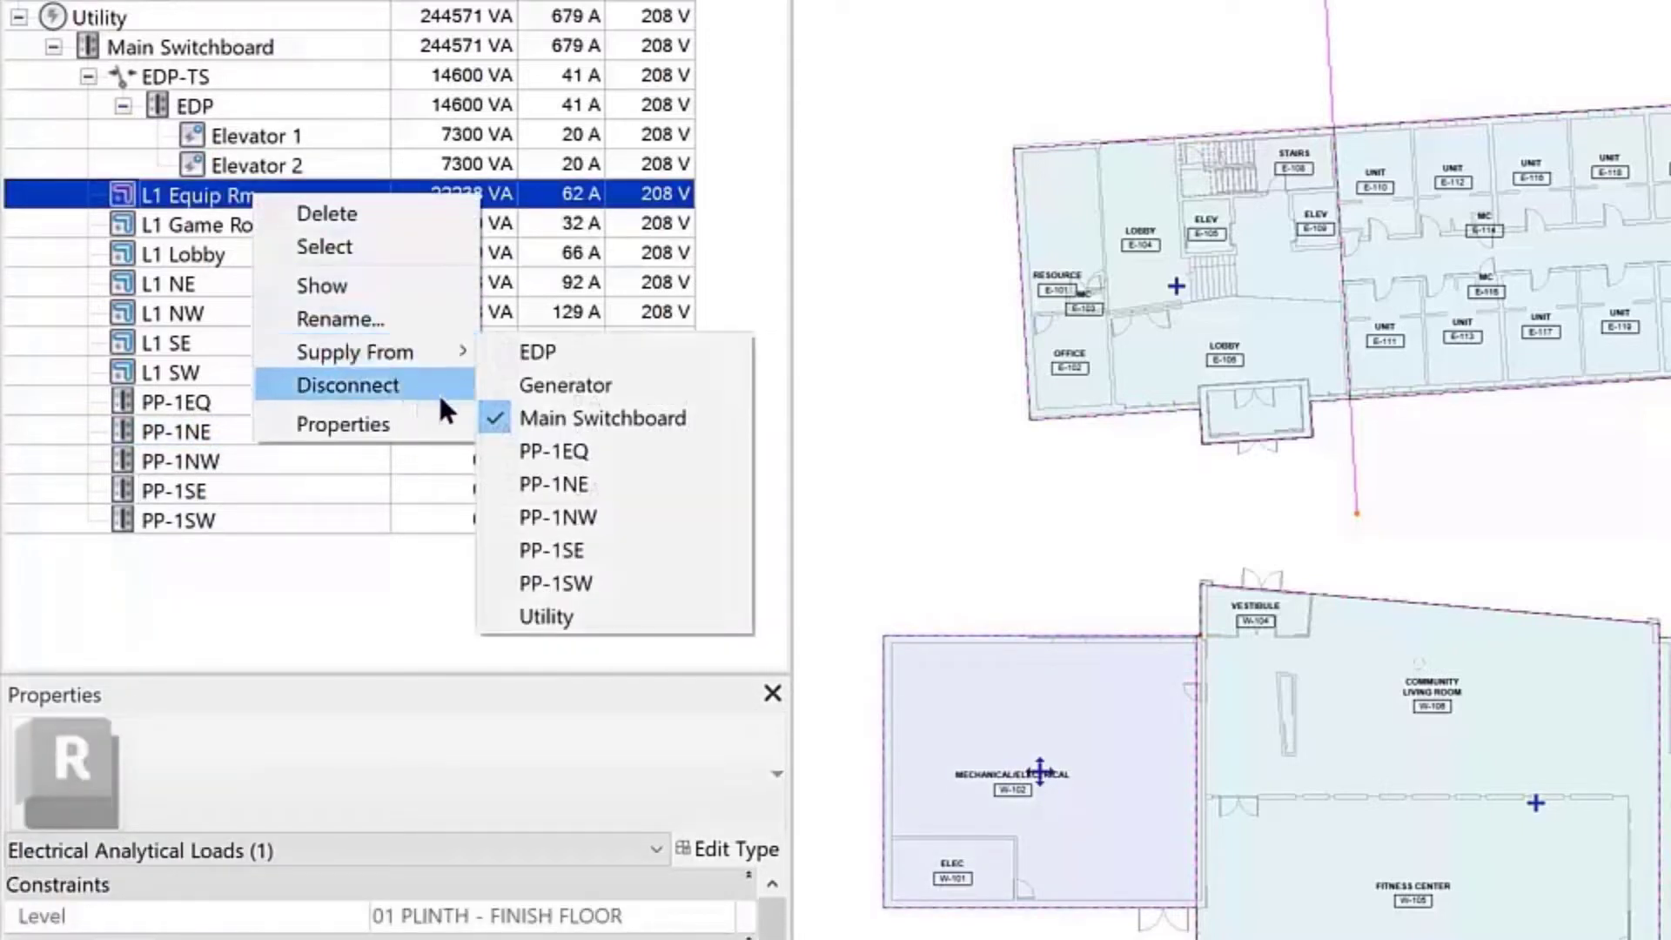
Supply L1 Equip Rm from PP-1EQ and start an area-based load boundary.
left_click(553, 451)
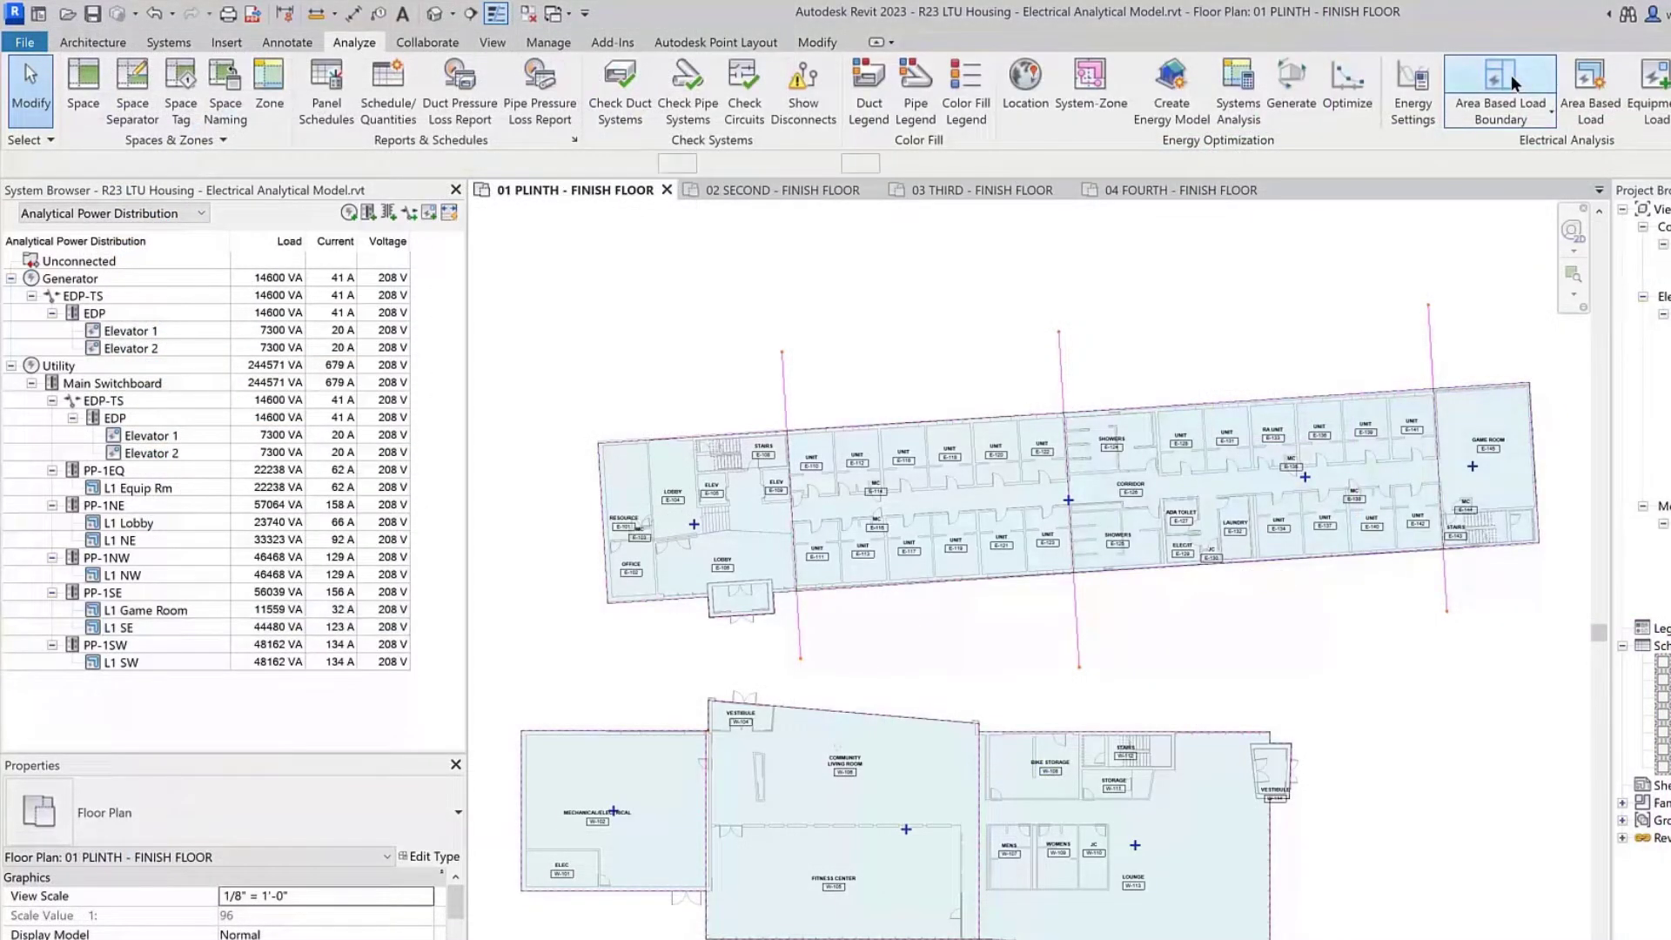
left_click(1499, 88)
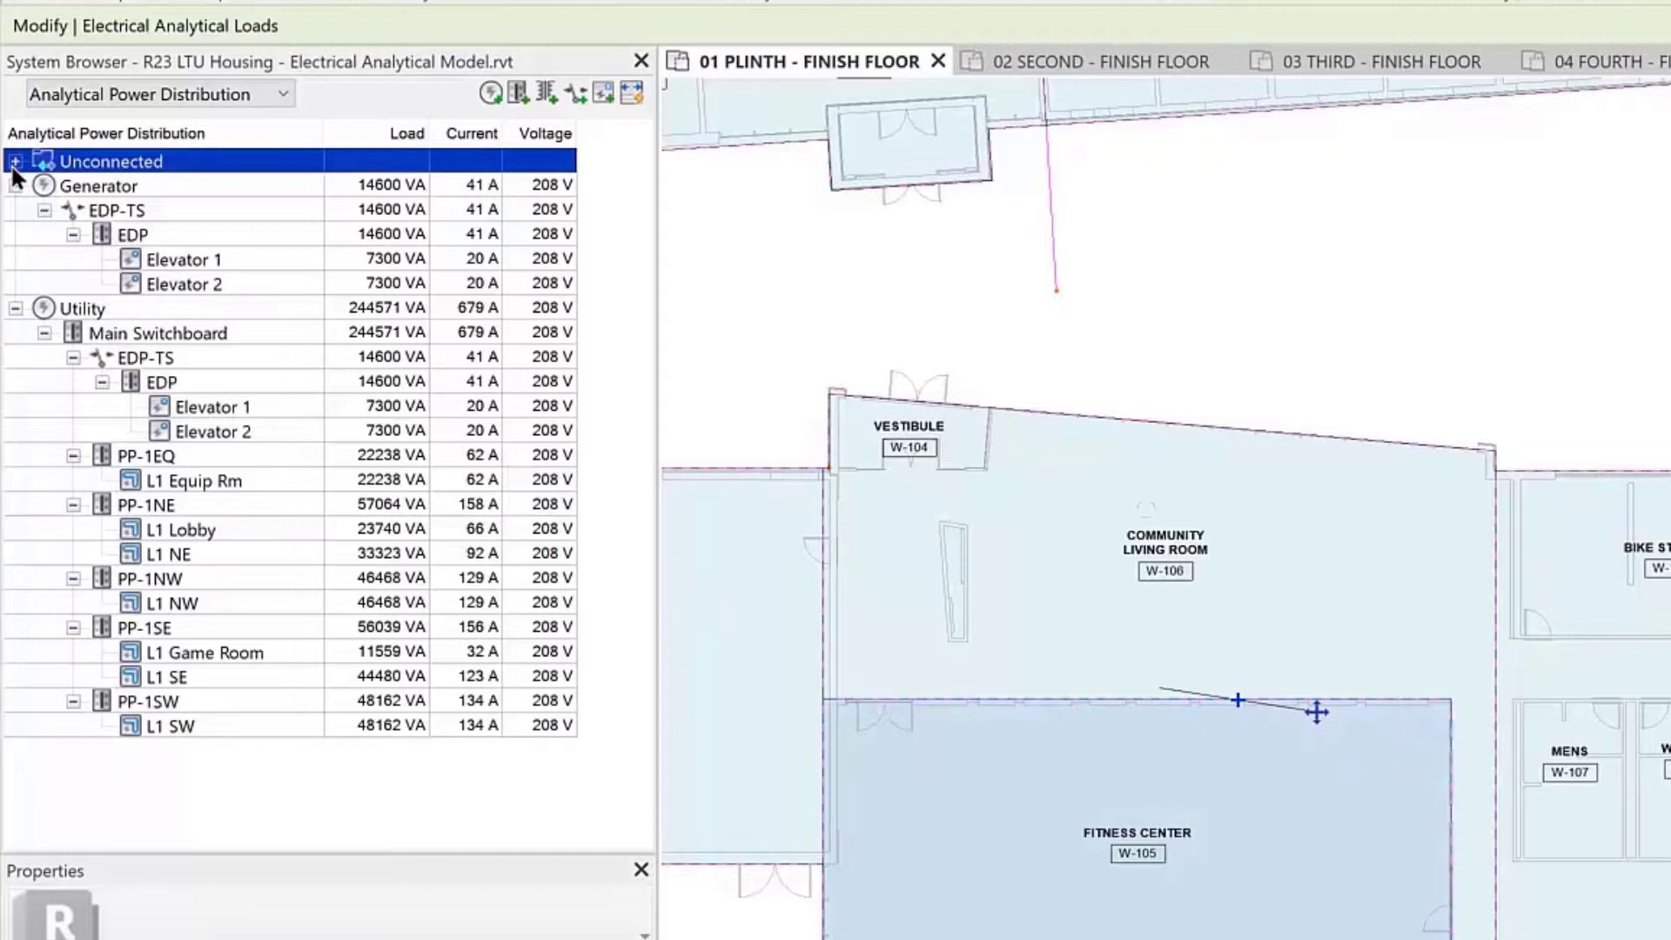
Feed the Fitness Center load from PP-1NW and create an 'Additional for' area-based load type.
right_click(153, 184)
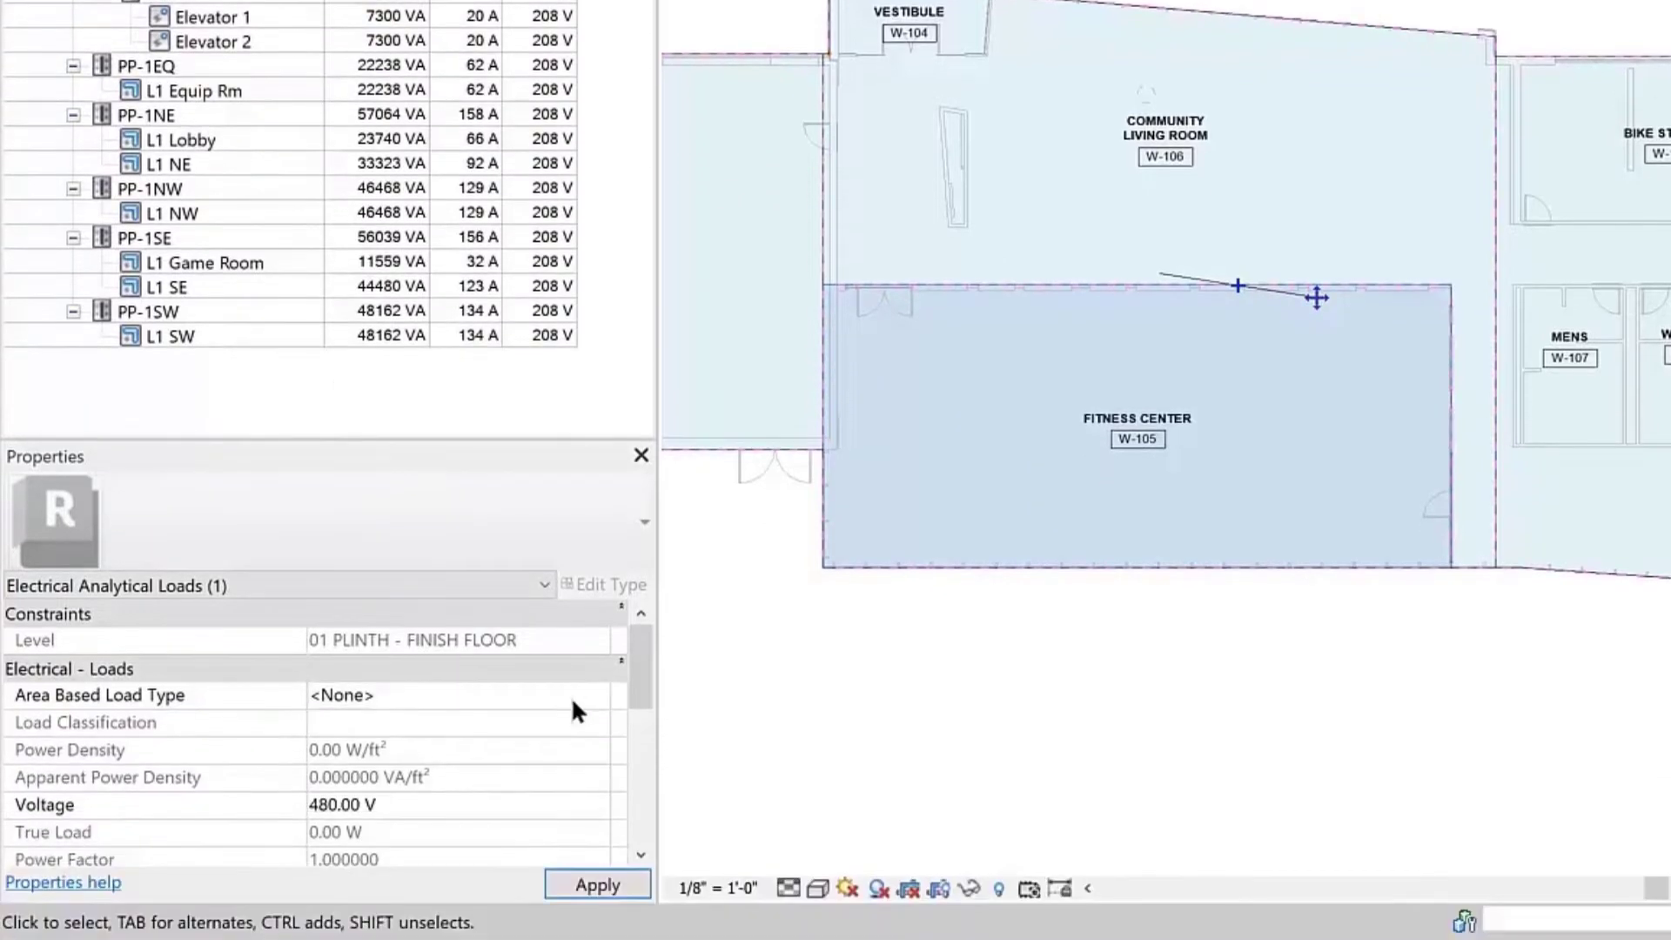
left_click(343, 694)
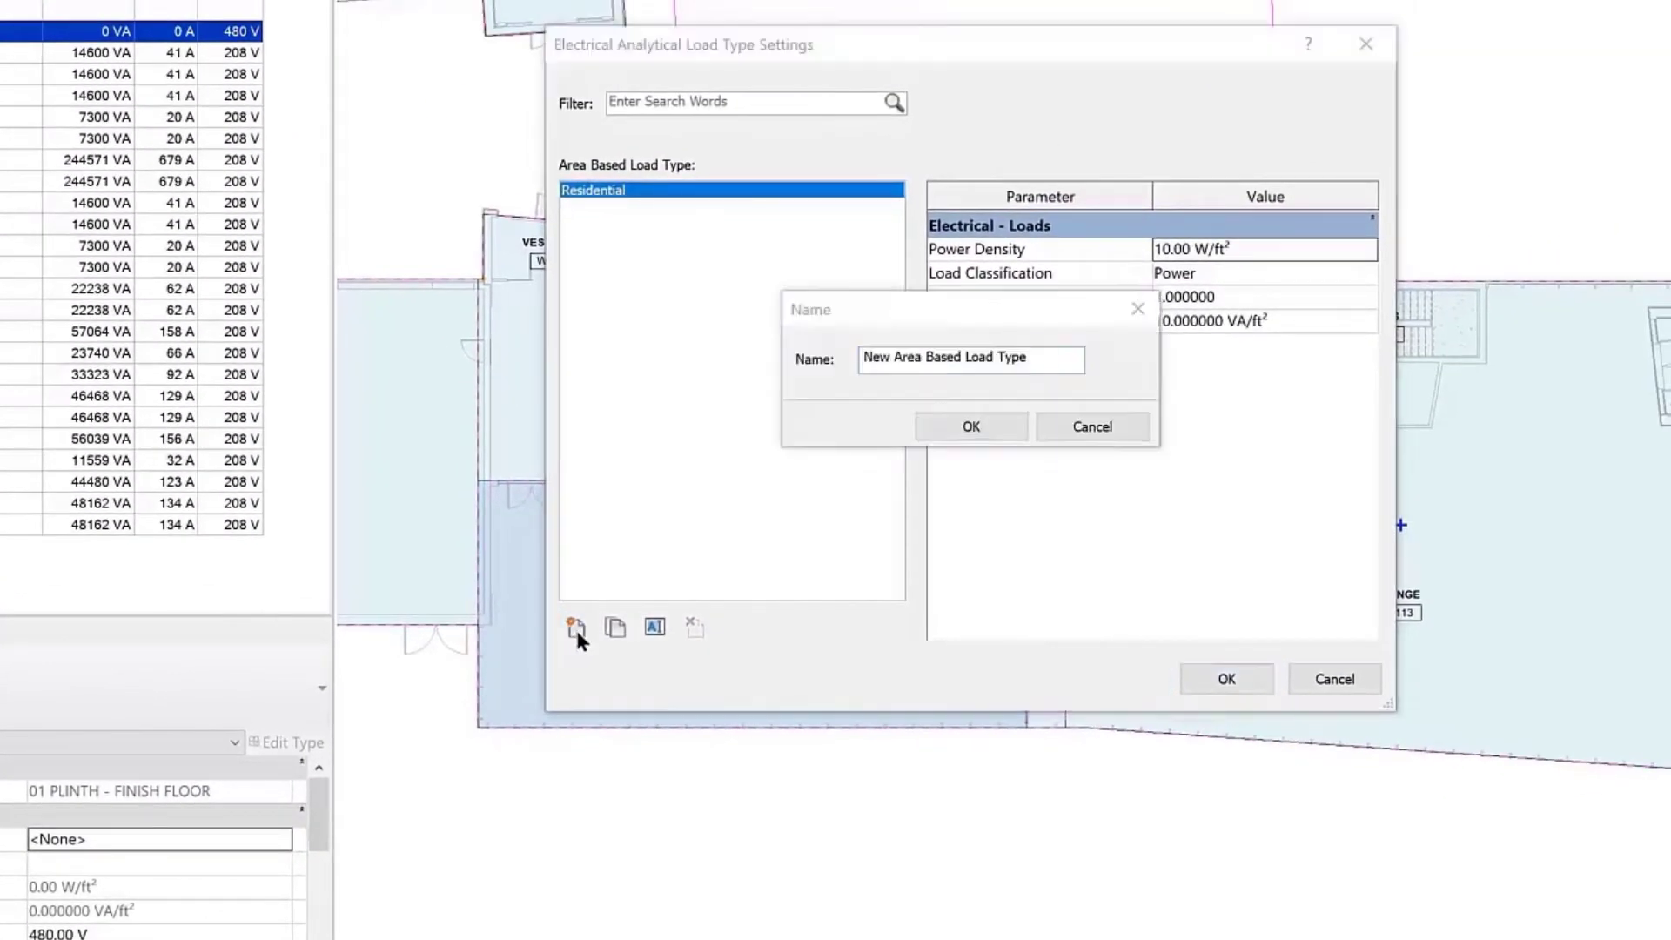
type("Additional for")
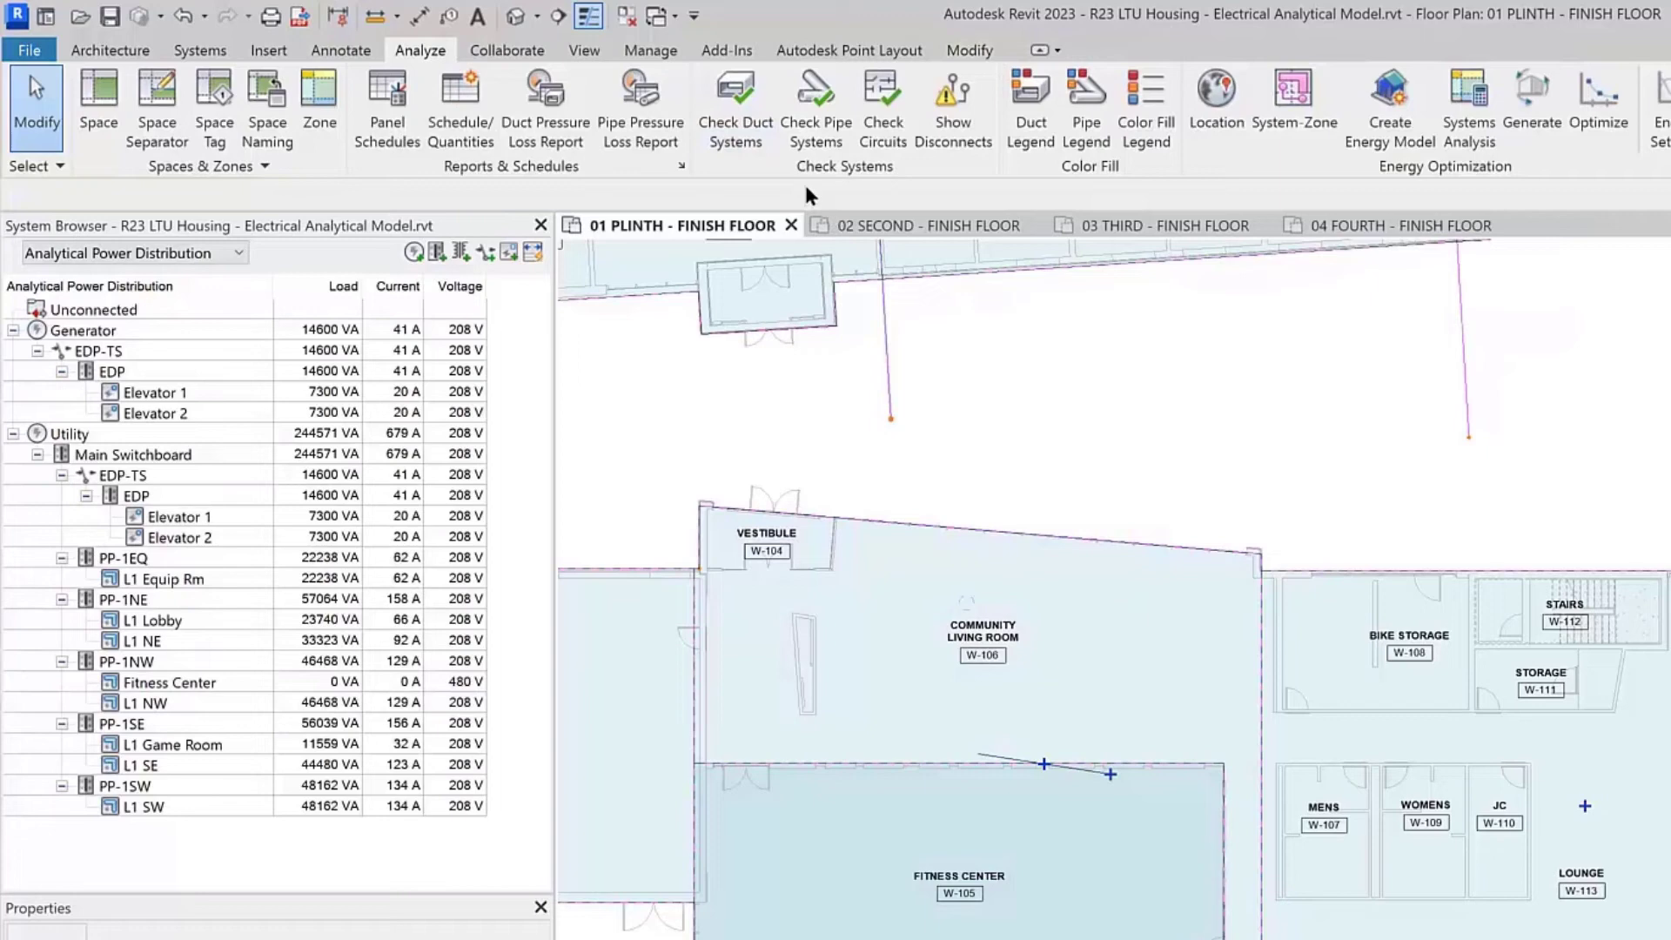
left_click(650, 50)
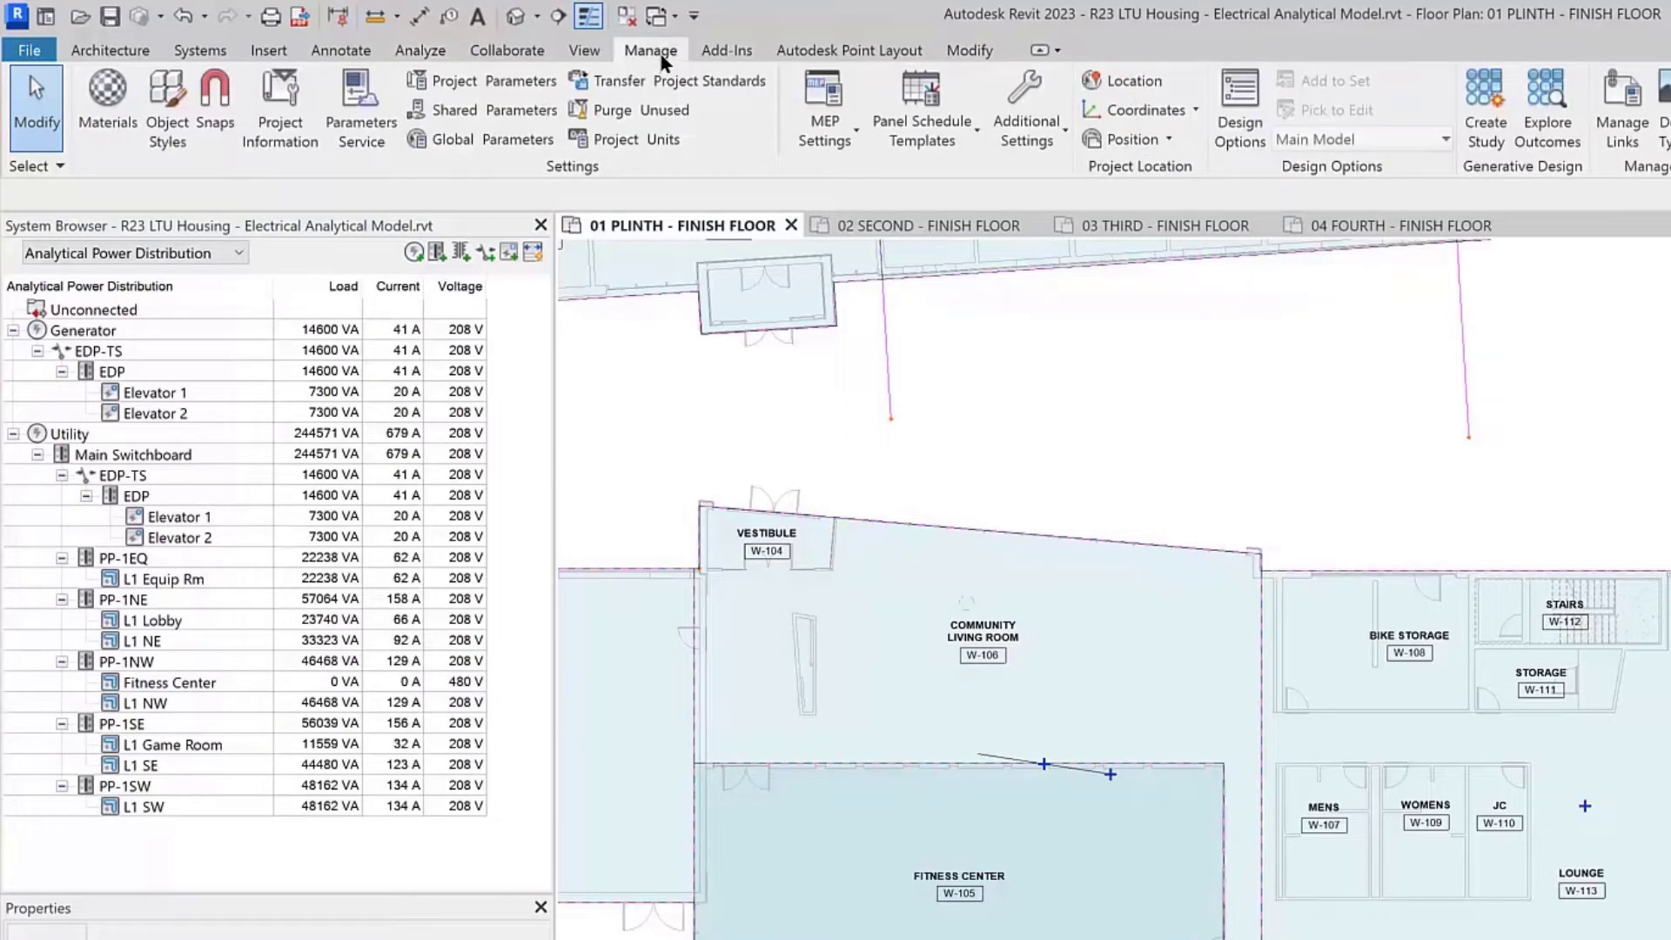
left_click(822, 106)
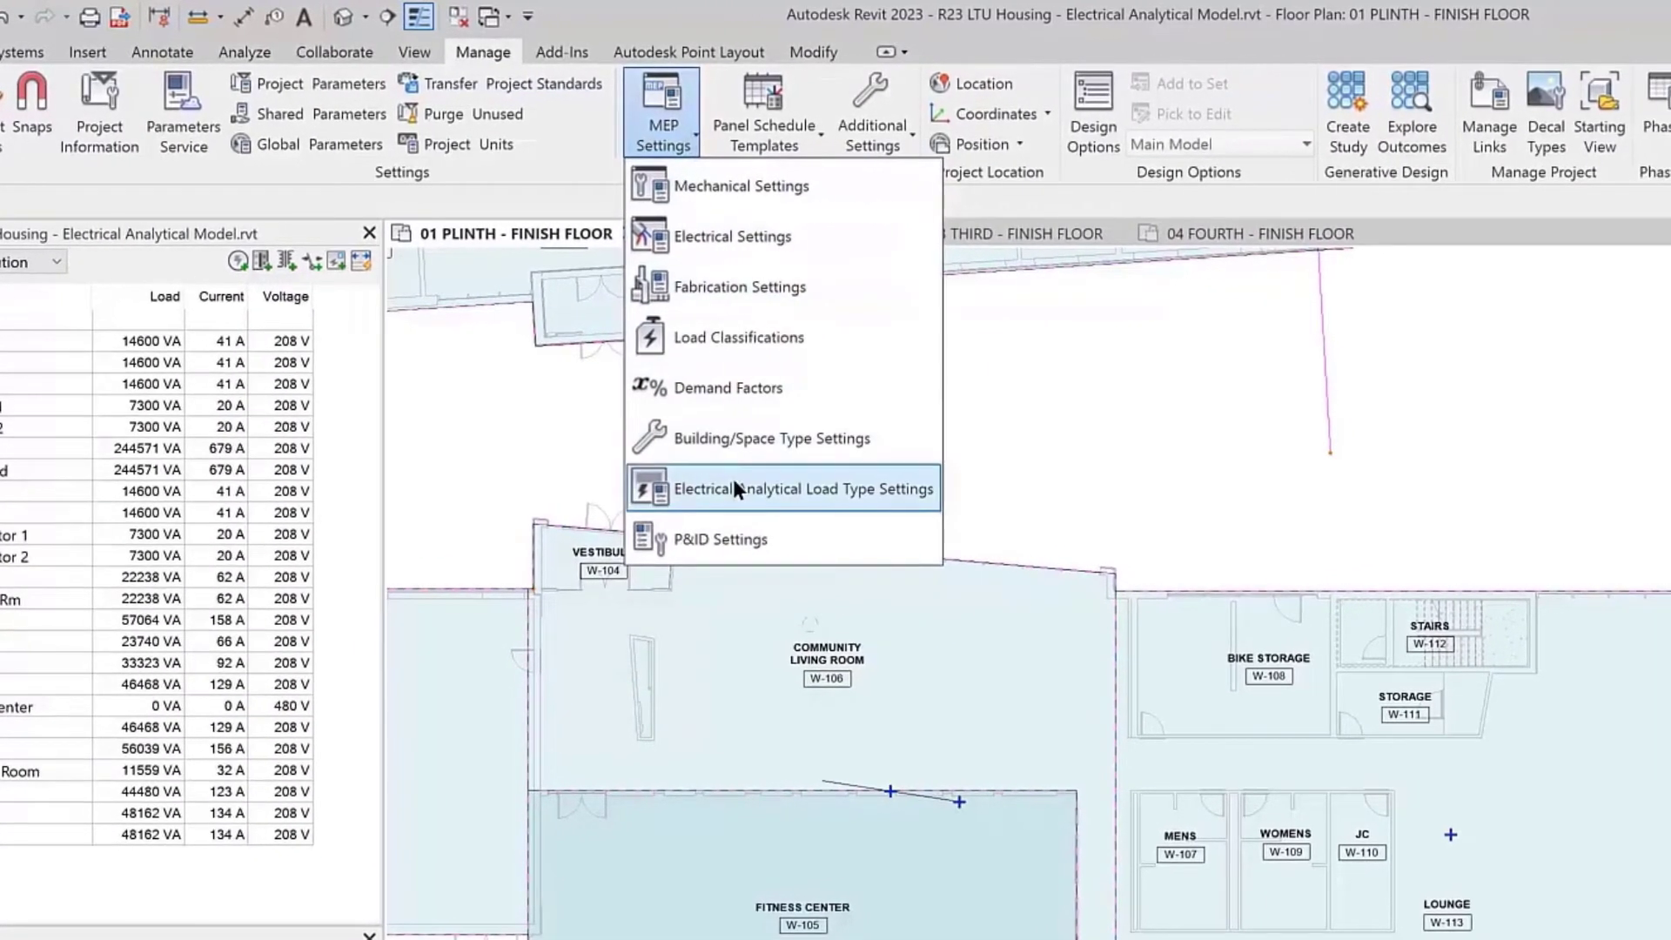
Give the Additional for Fitness load type 2.00 density and Power load classification.
left_click(802, 488)
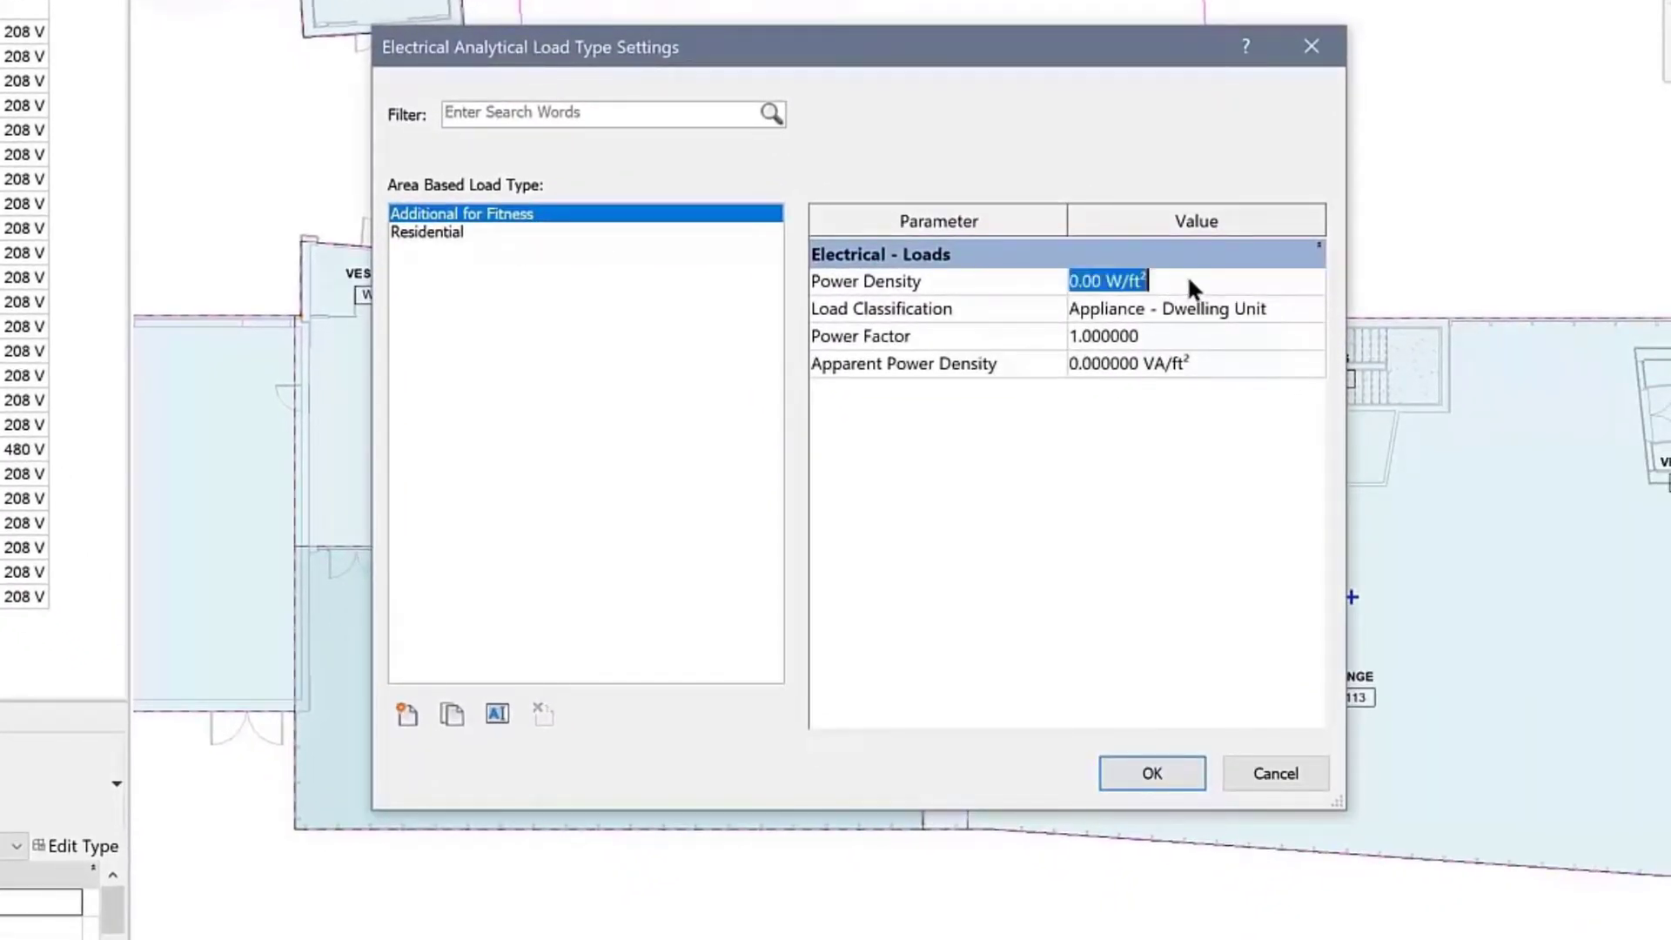
type("2.00")
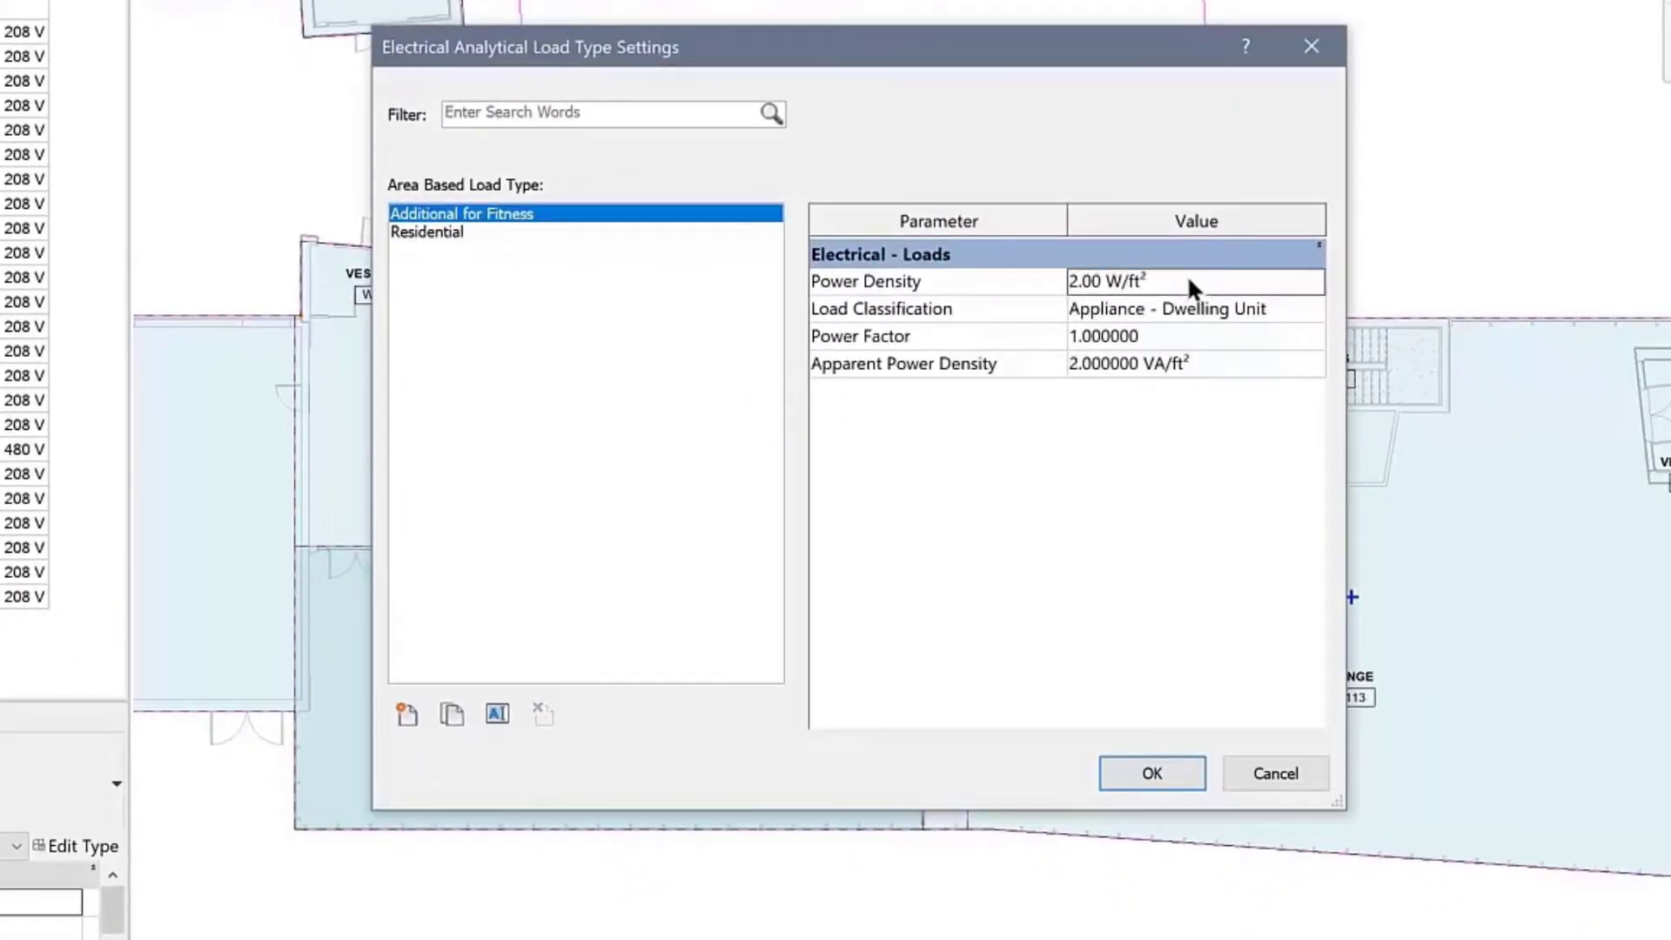
left_click(1166, 308)
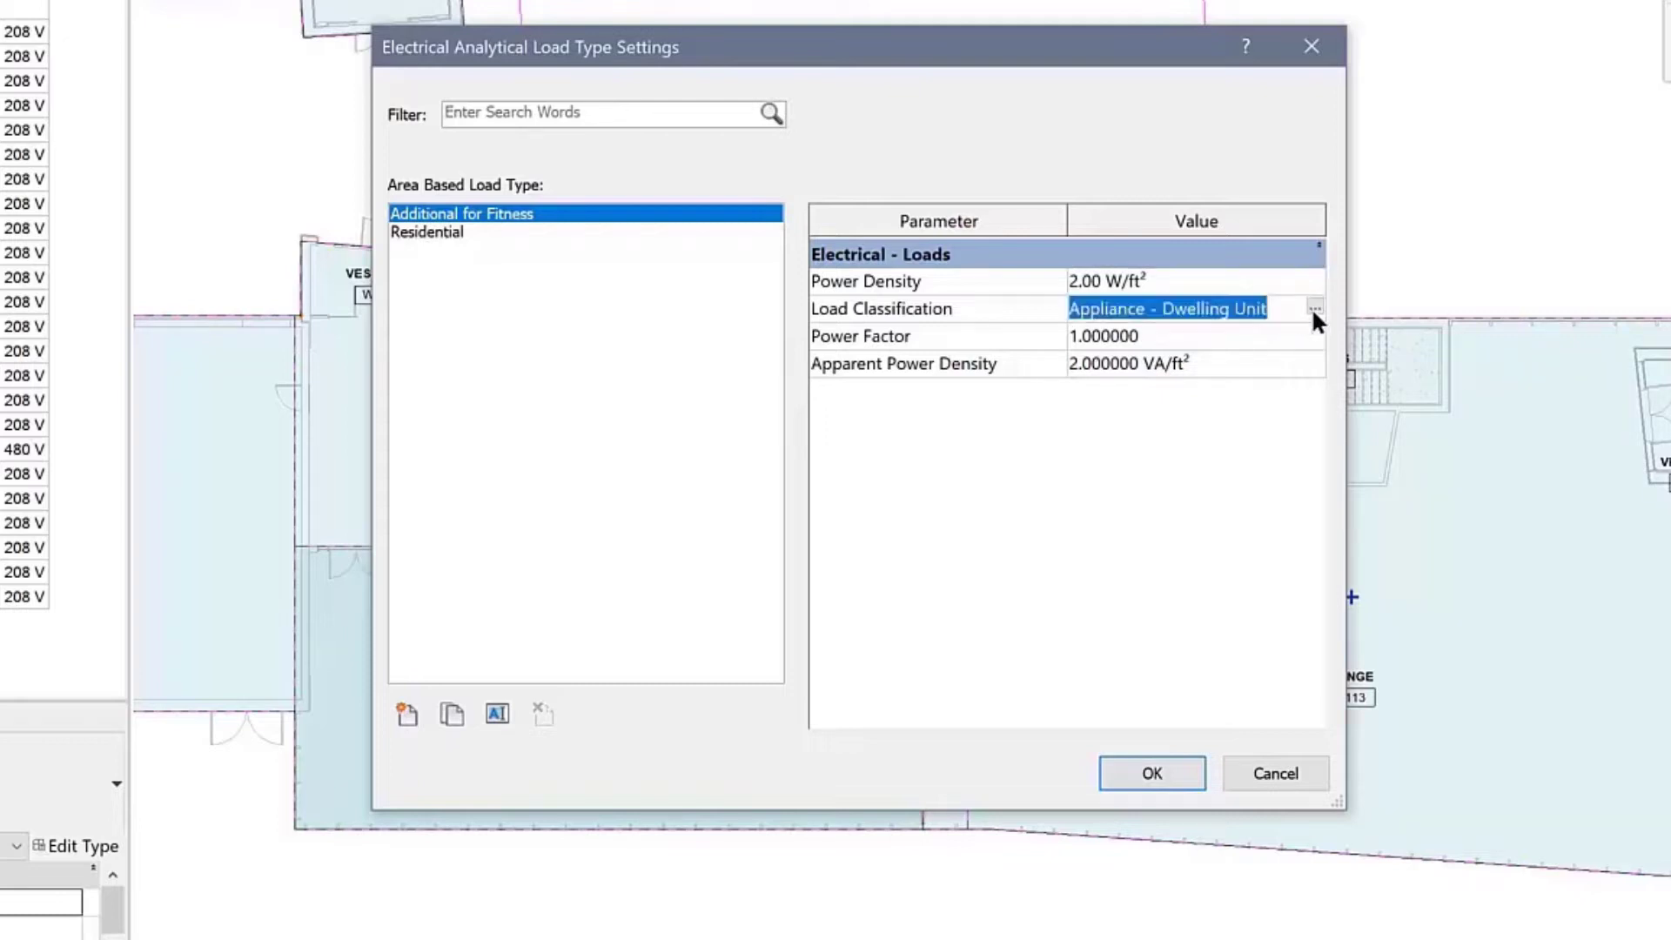
left_click(1315, 308)
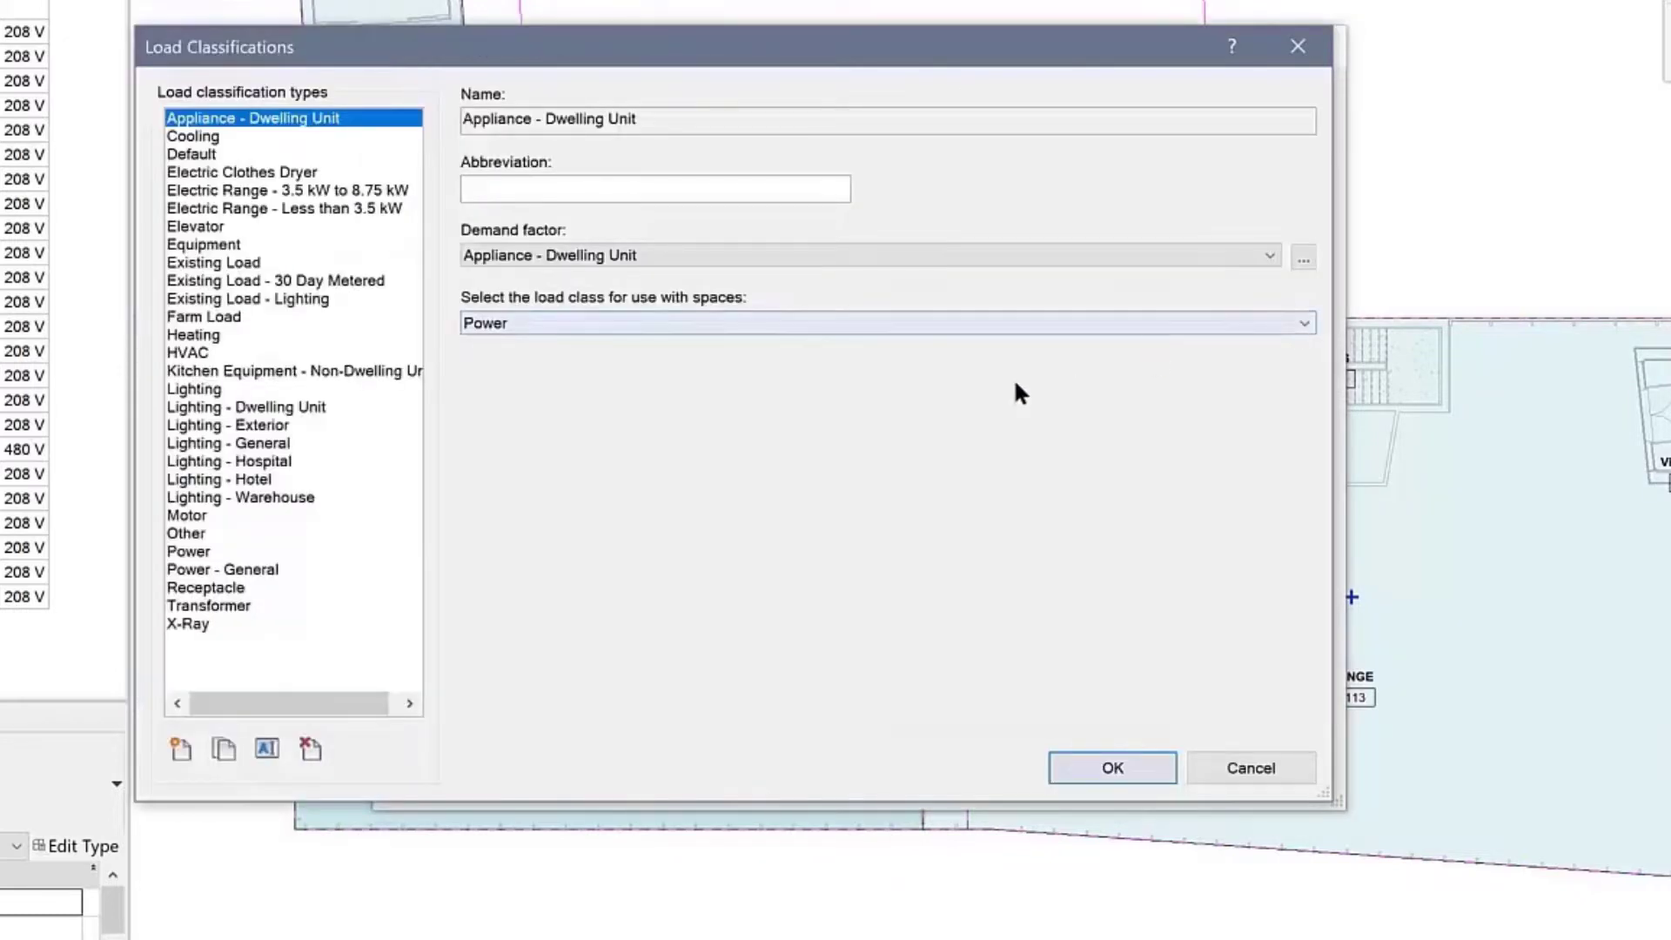
left_click(188, 551)
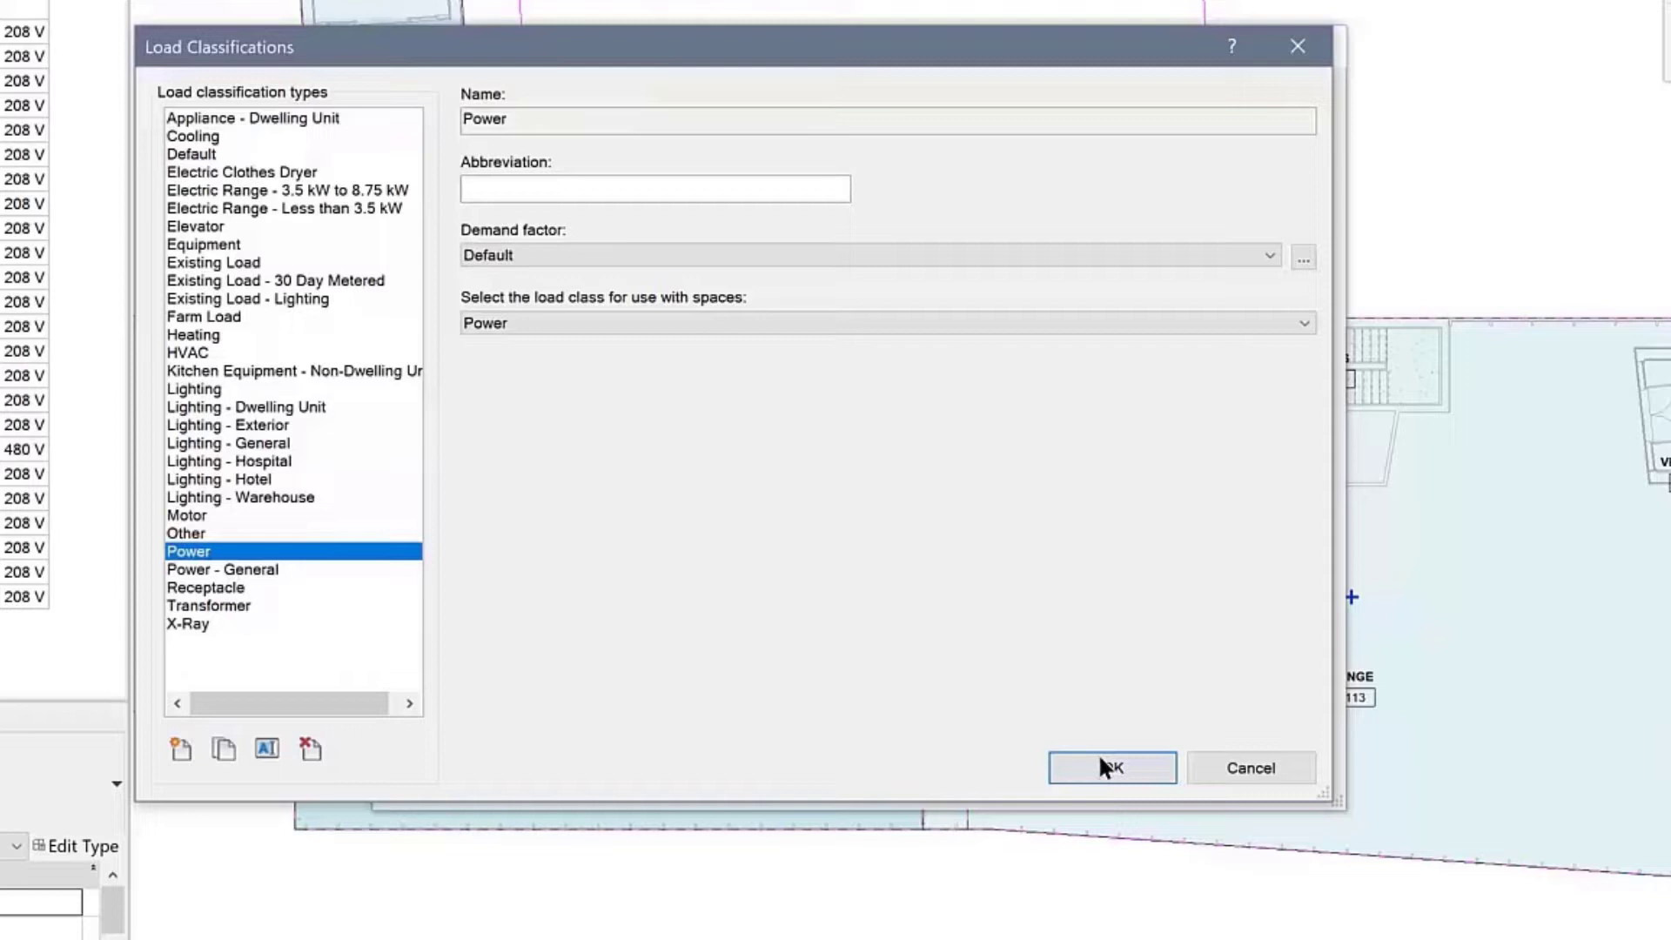
left_click(1110, 768)
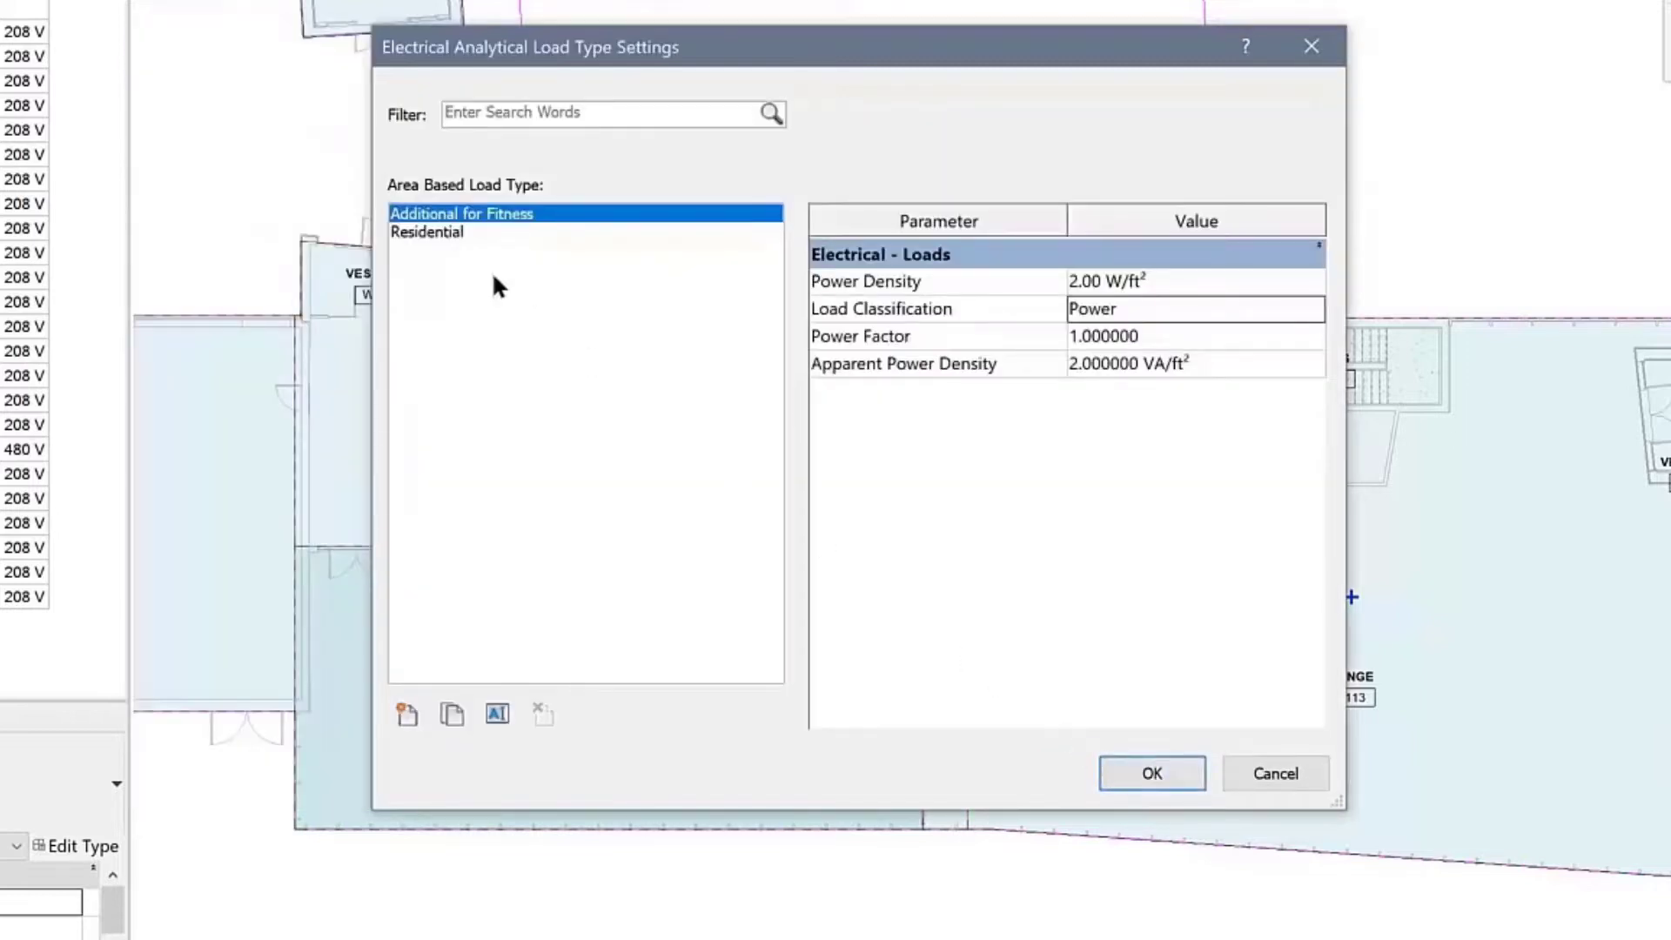
Duplicate Residential into new load types named Equipment Space and Common Areas.
left_click(427, 231)
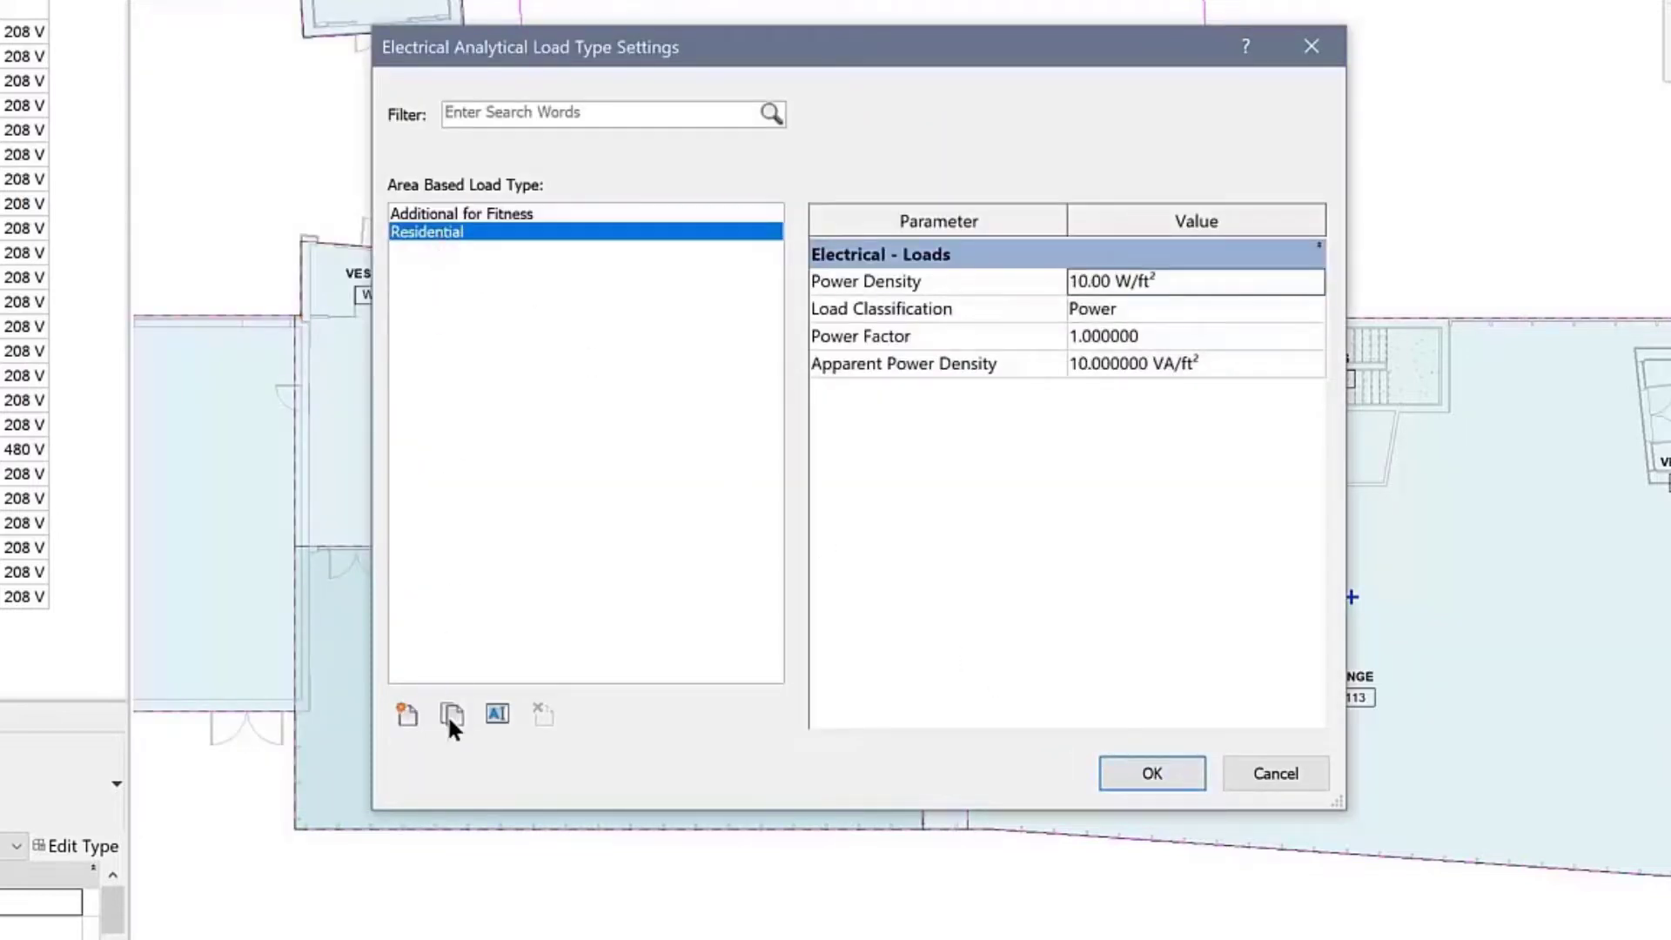
left_click(452, 715)
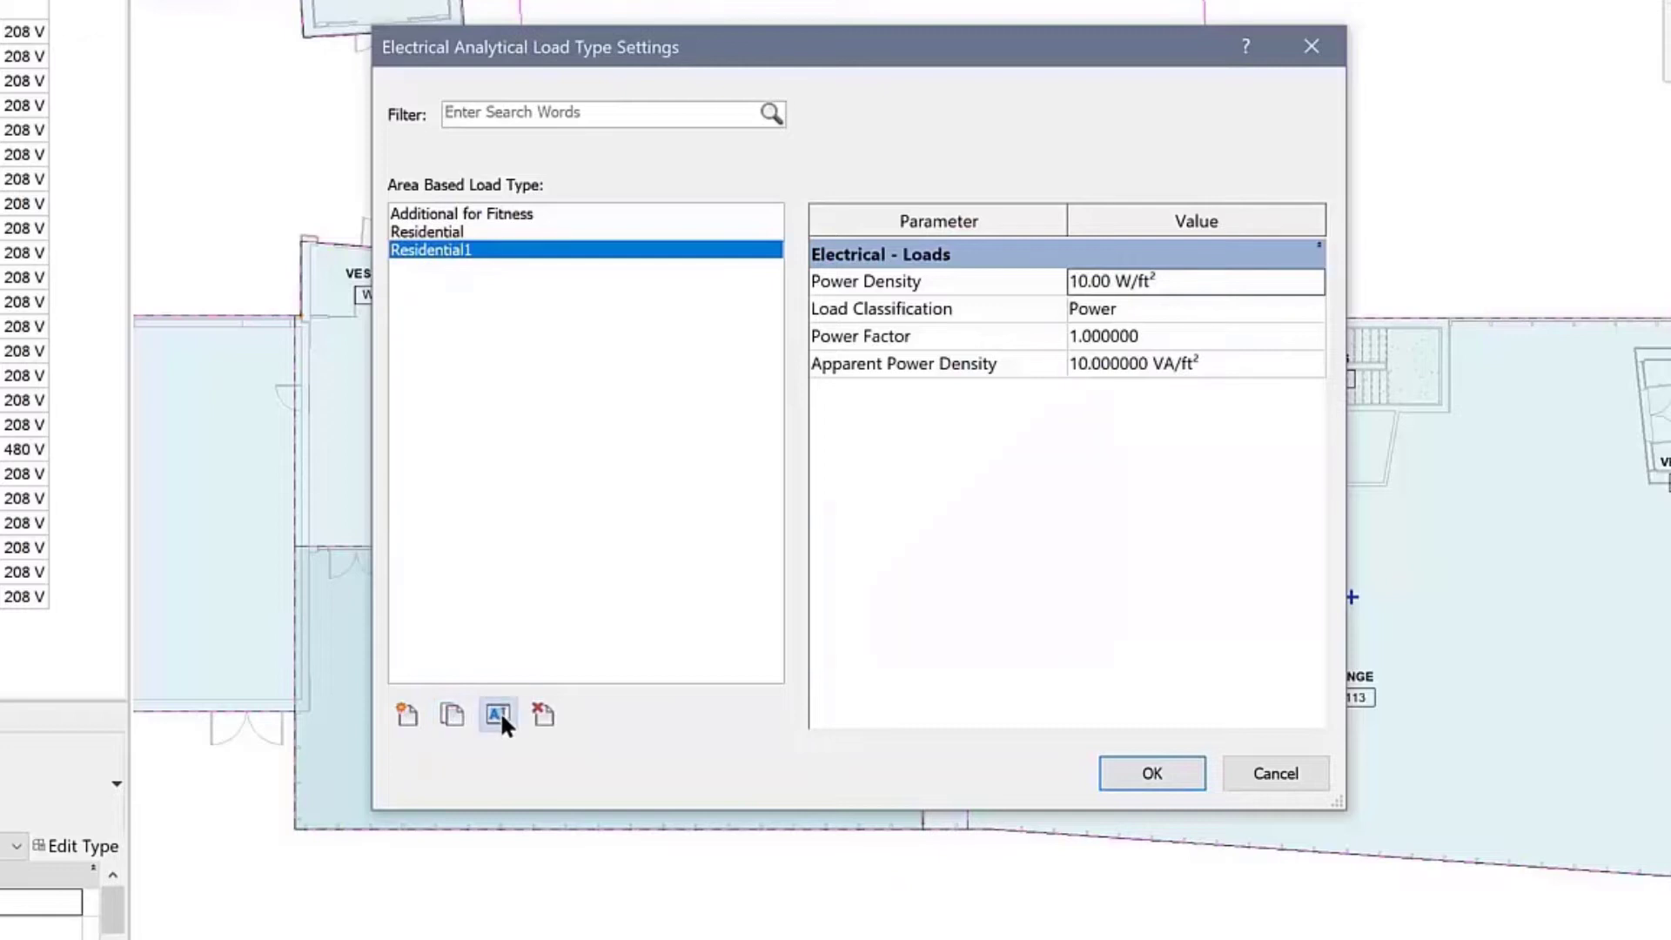
left_click(497, 715)
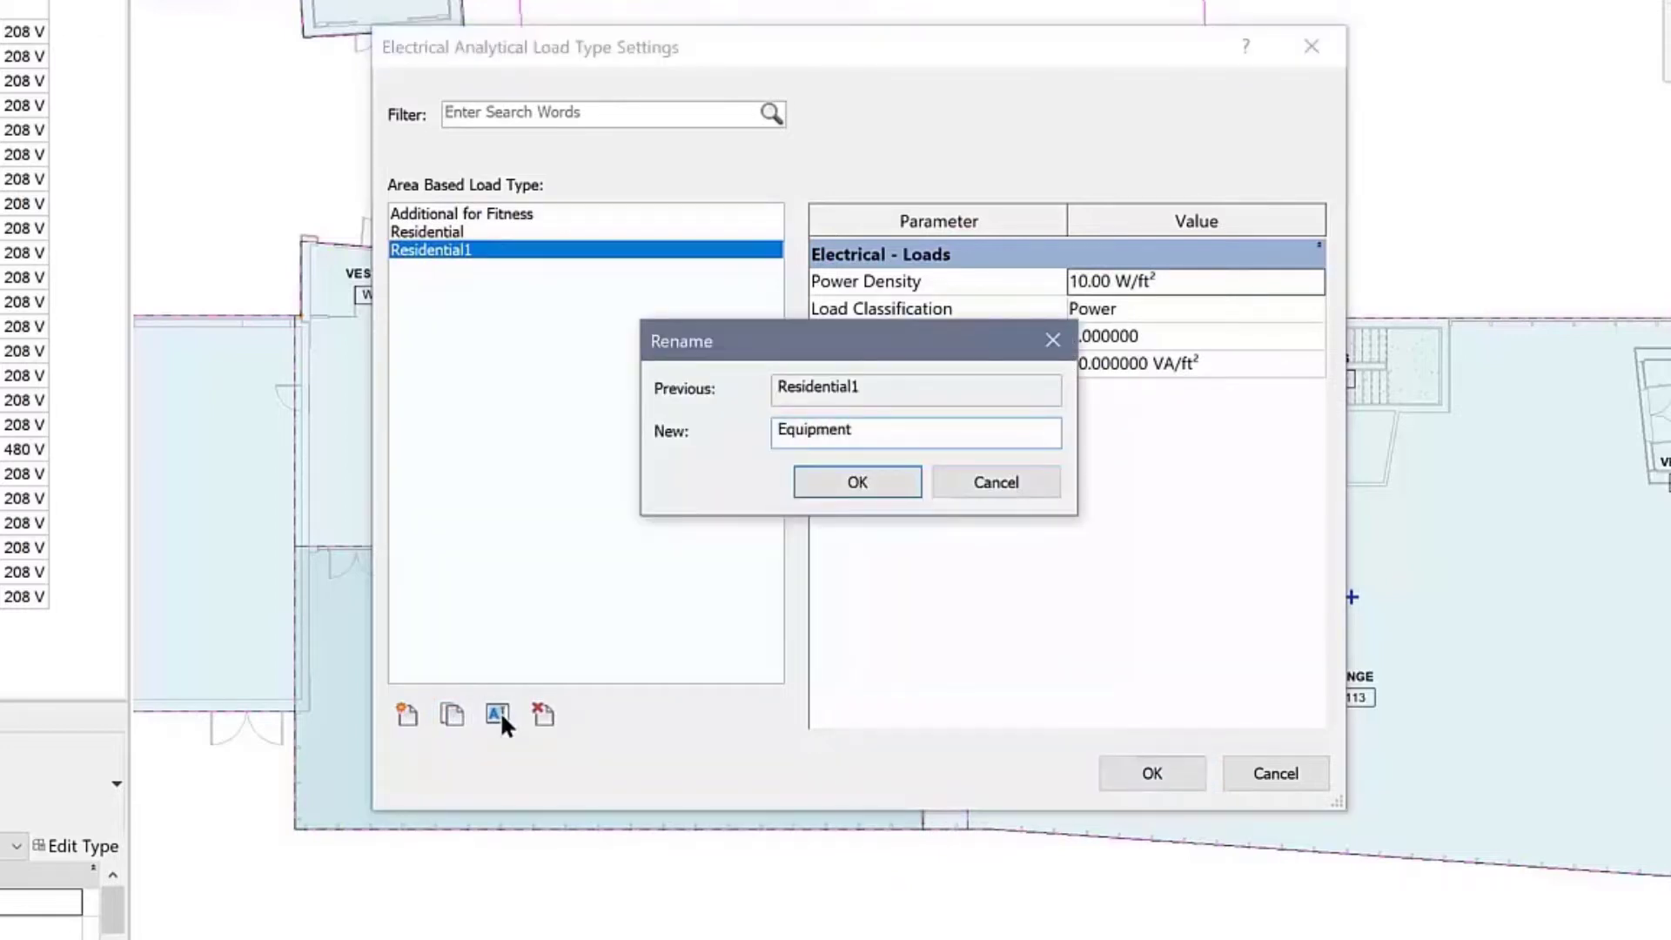
left_click(855, 482)
type("C")
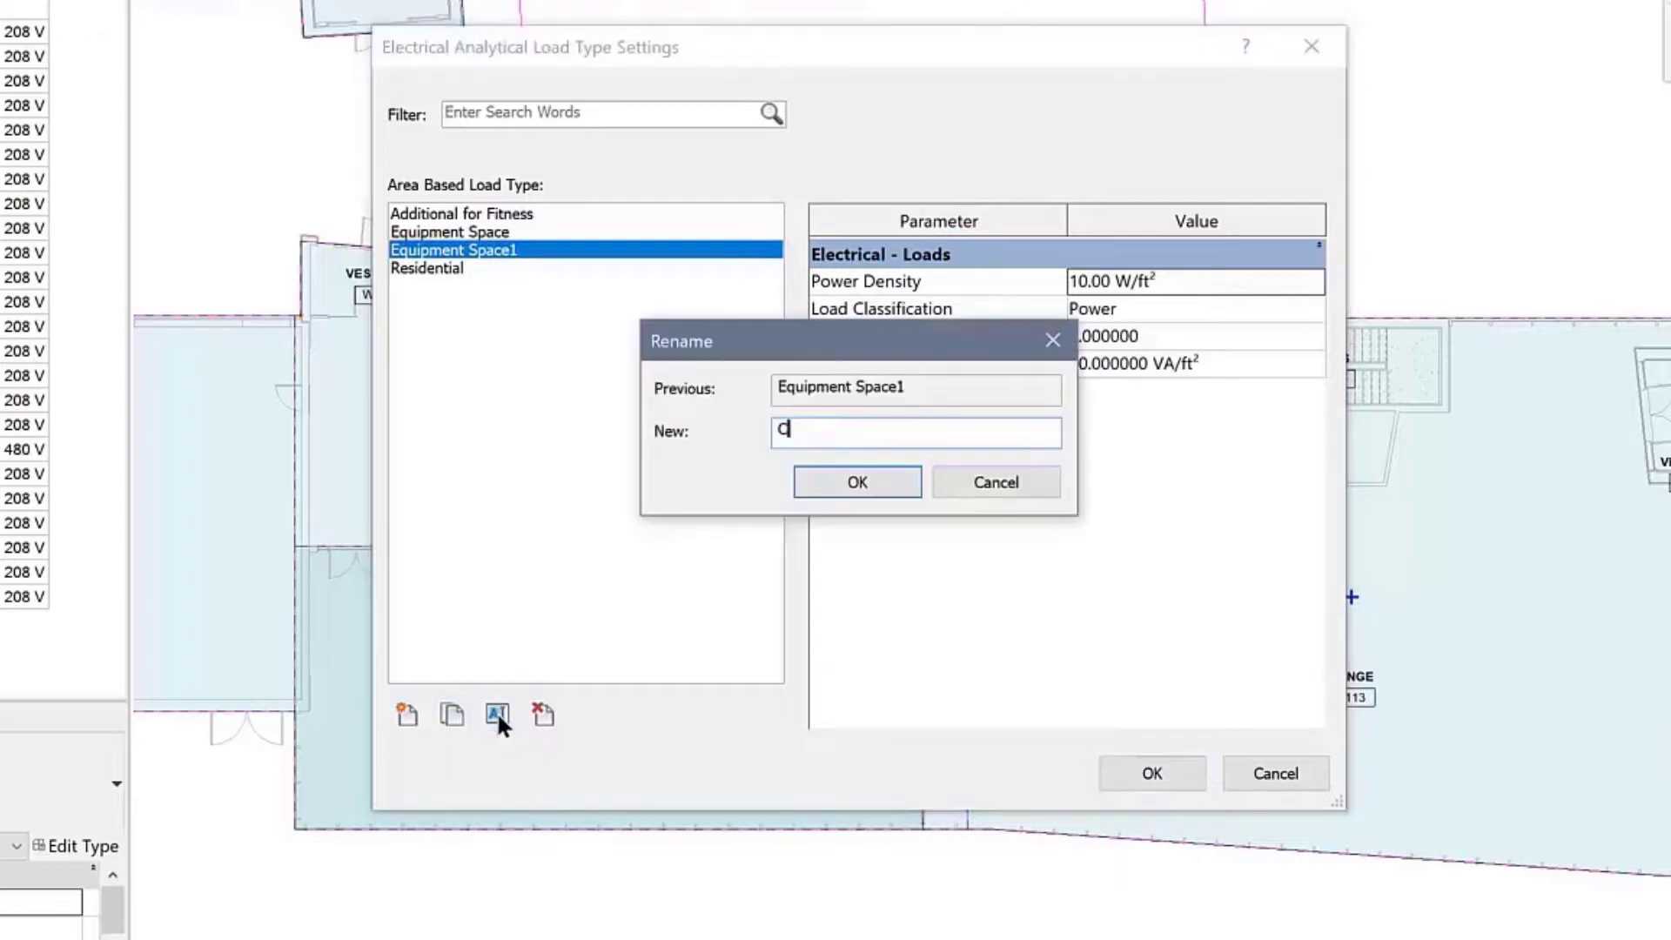
left_click(855, 481)
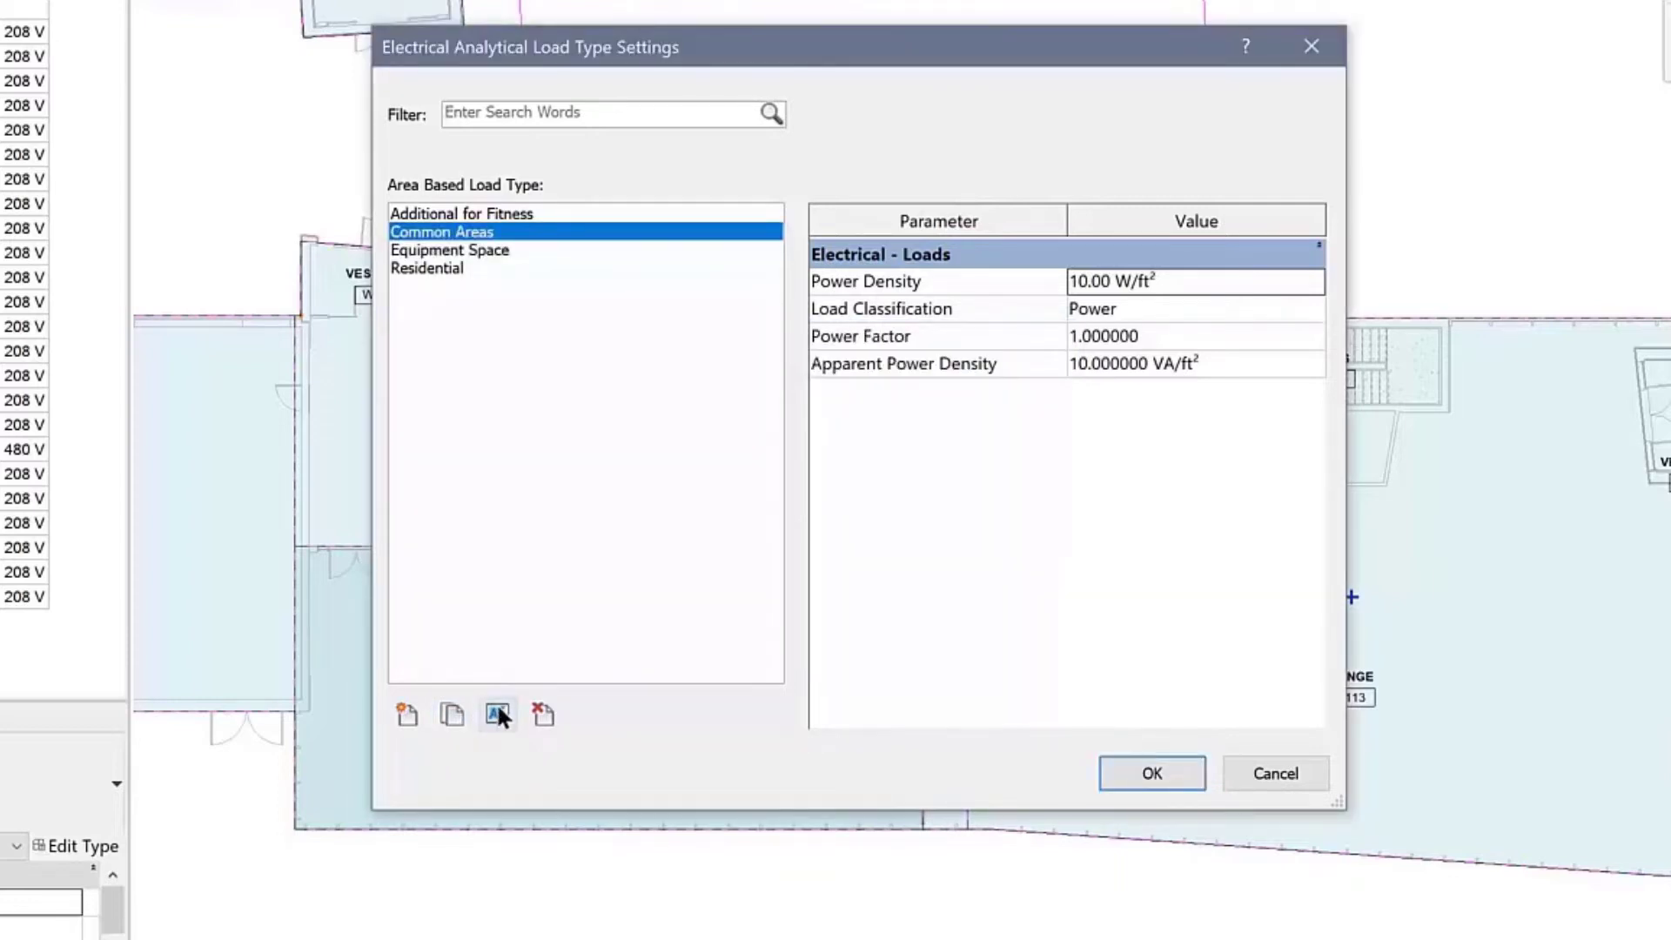
Set Residential power density to 8.25 W/ft² and review Equipment Space and Common Areas.
left_click(427, 267)
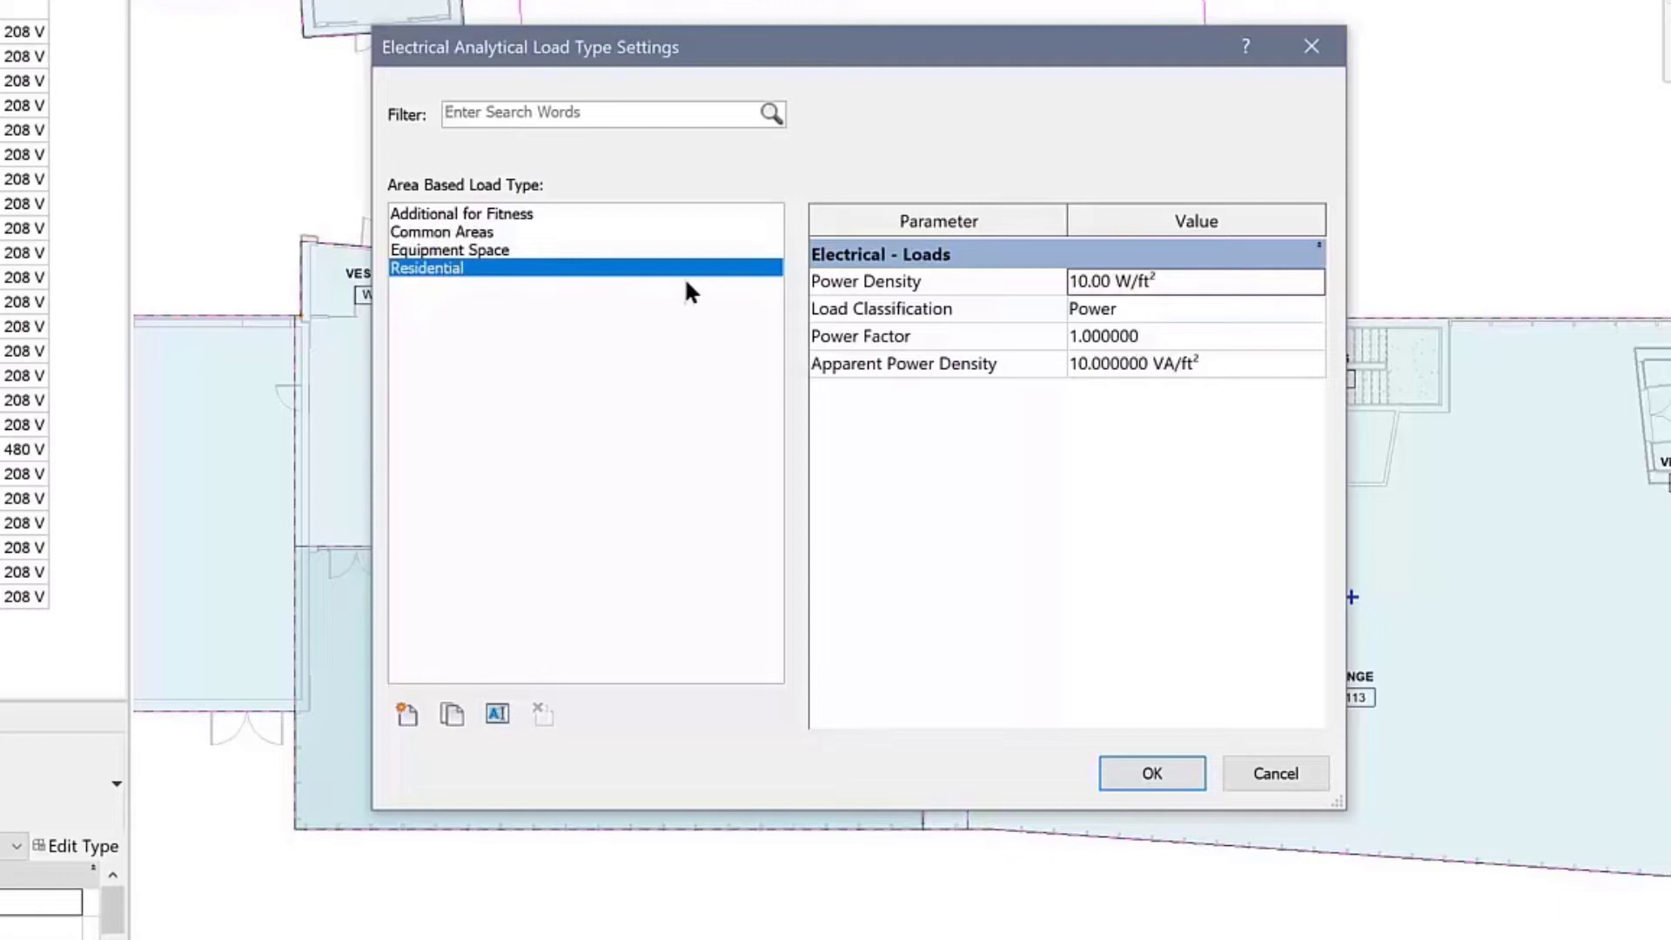
type("8.")
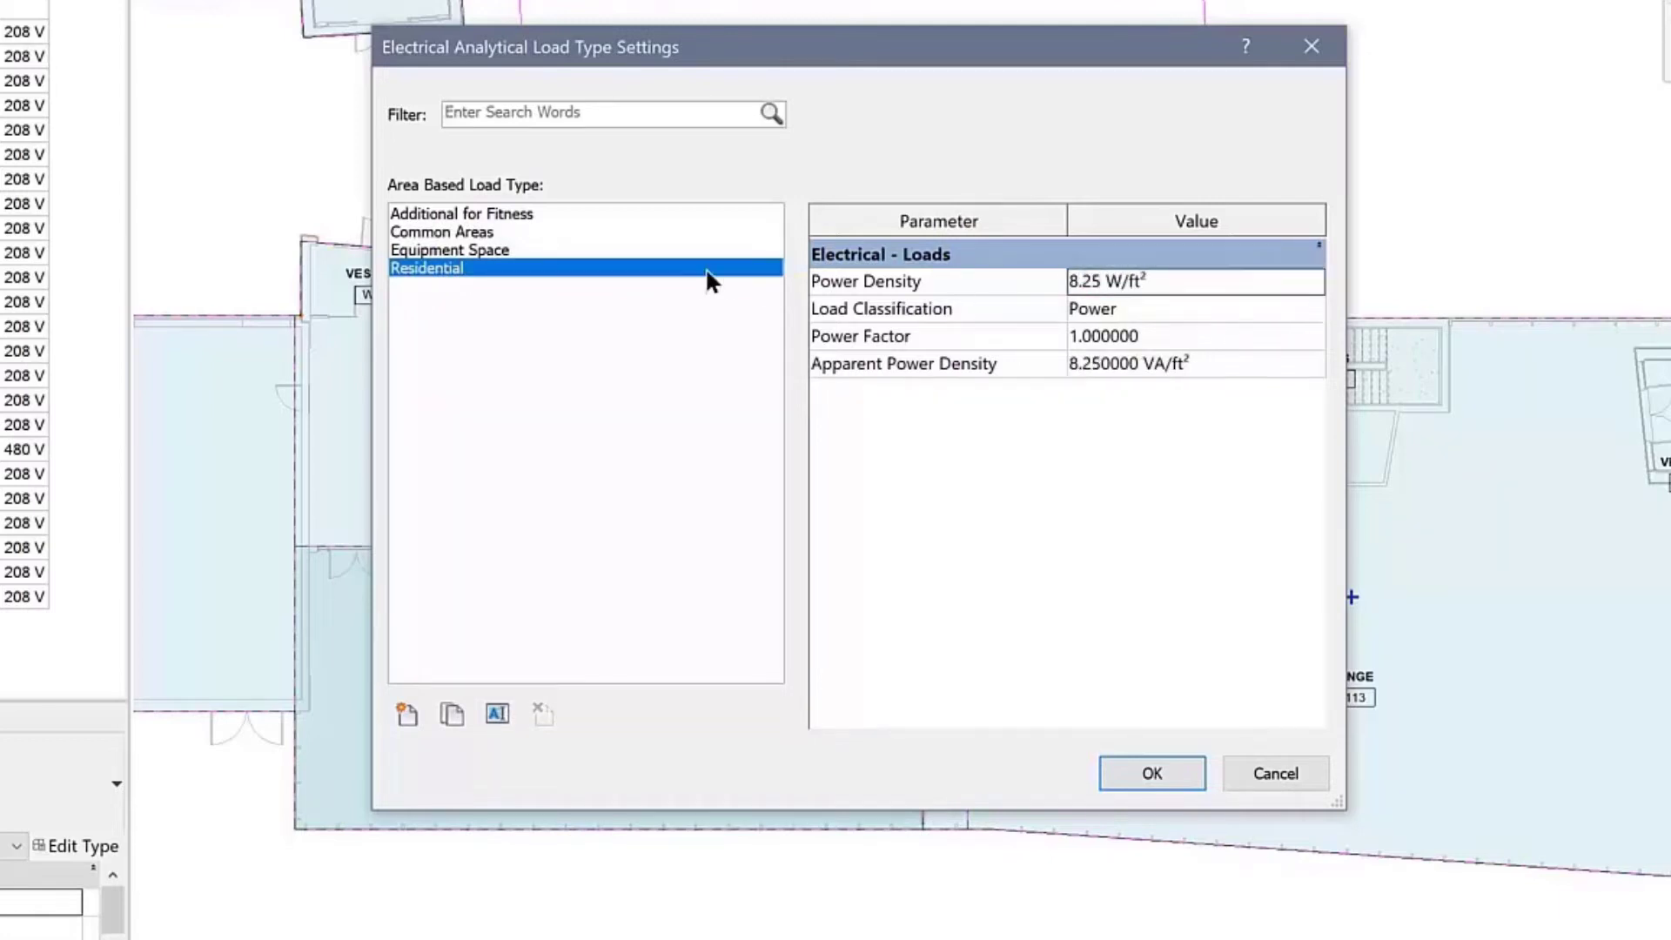
left_click(450, 250)
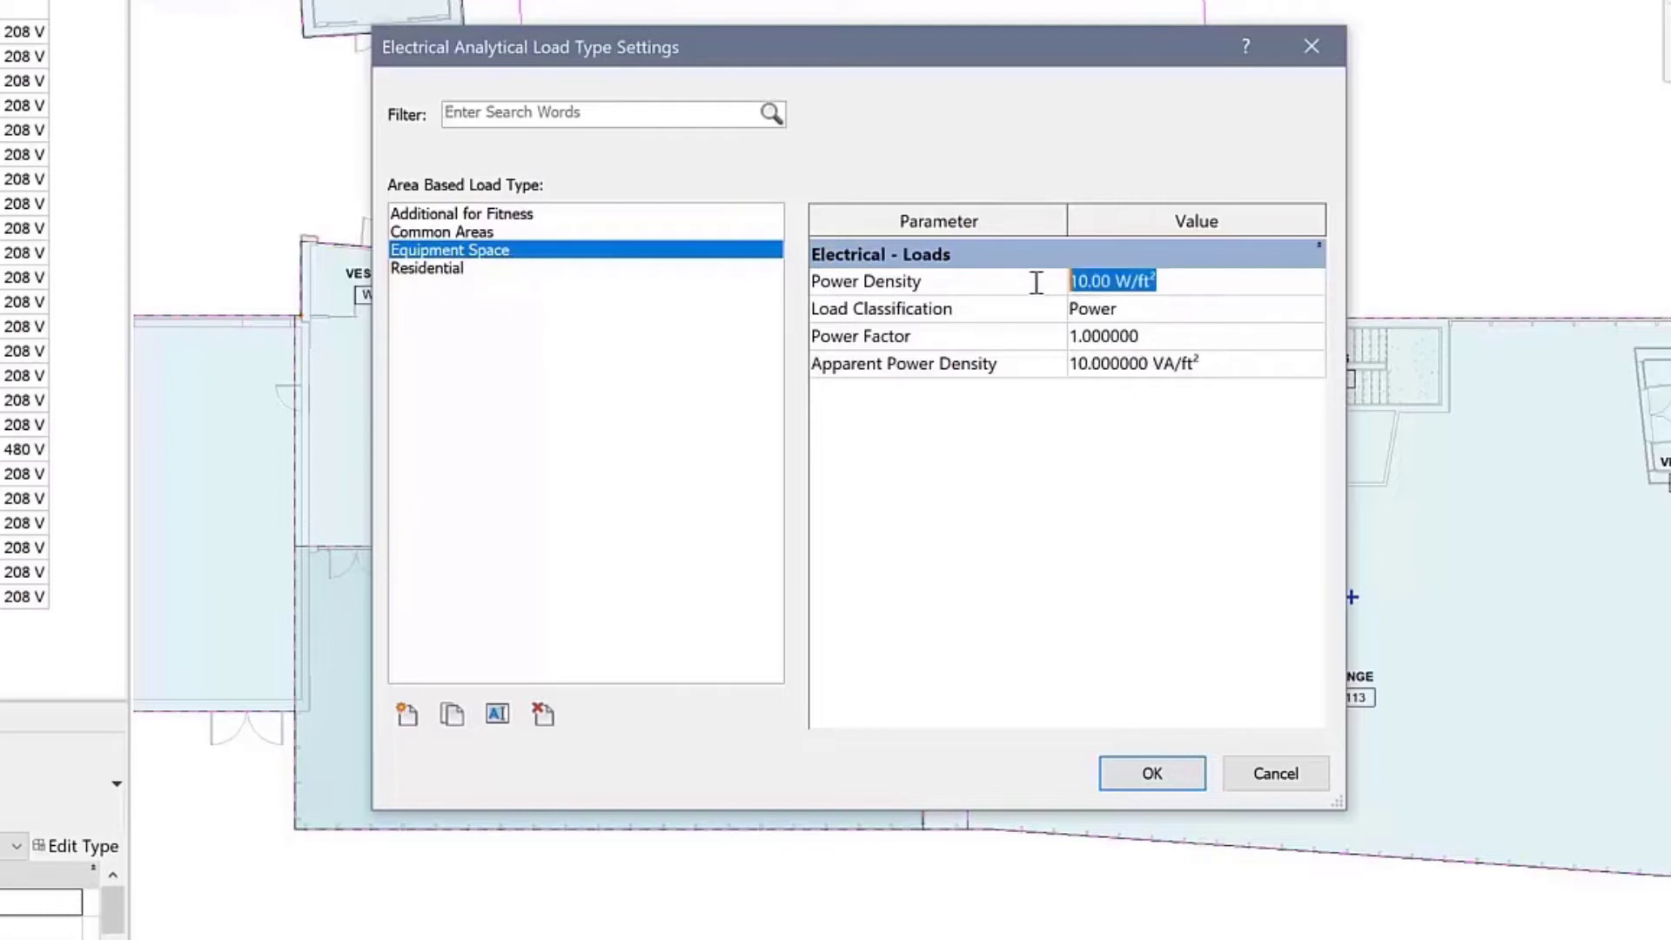
left_click(441, 232)
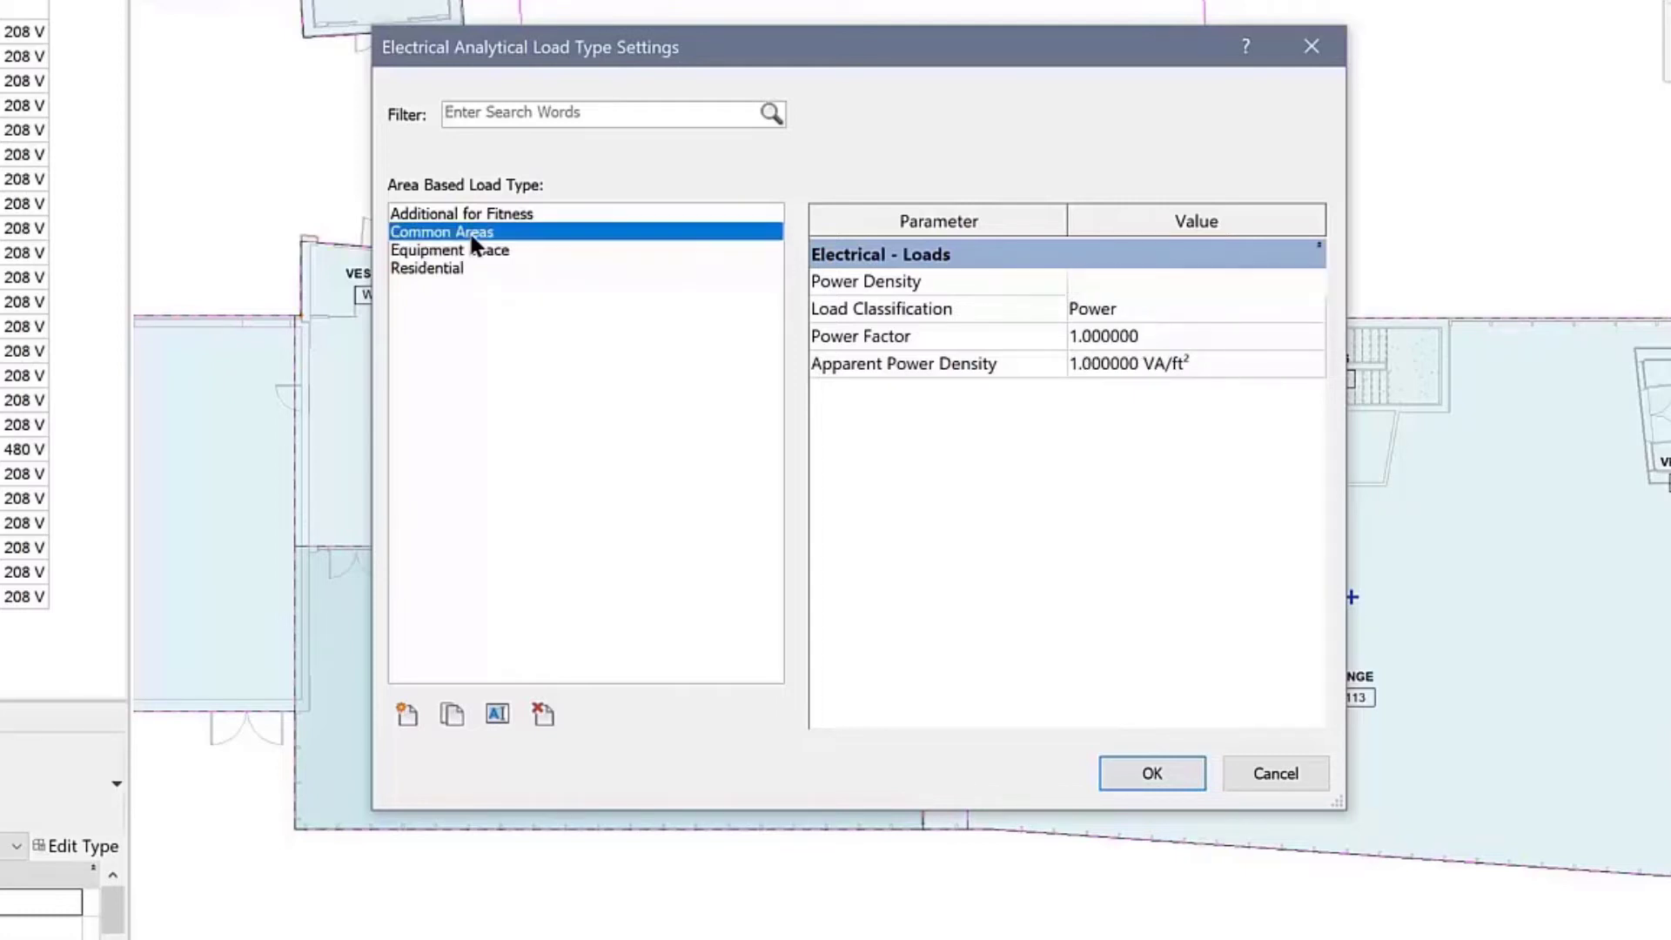
left_click(1150, 772)
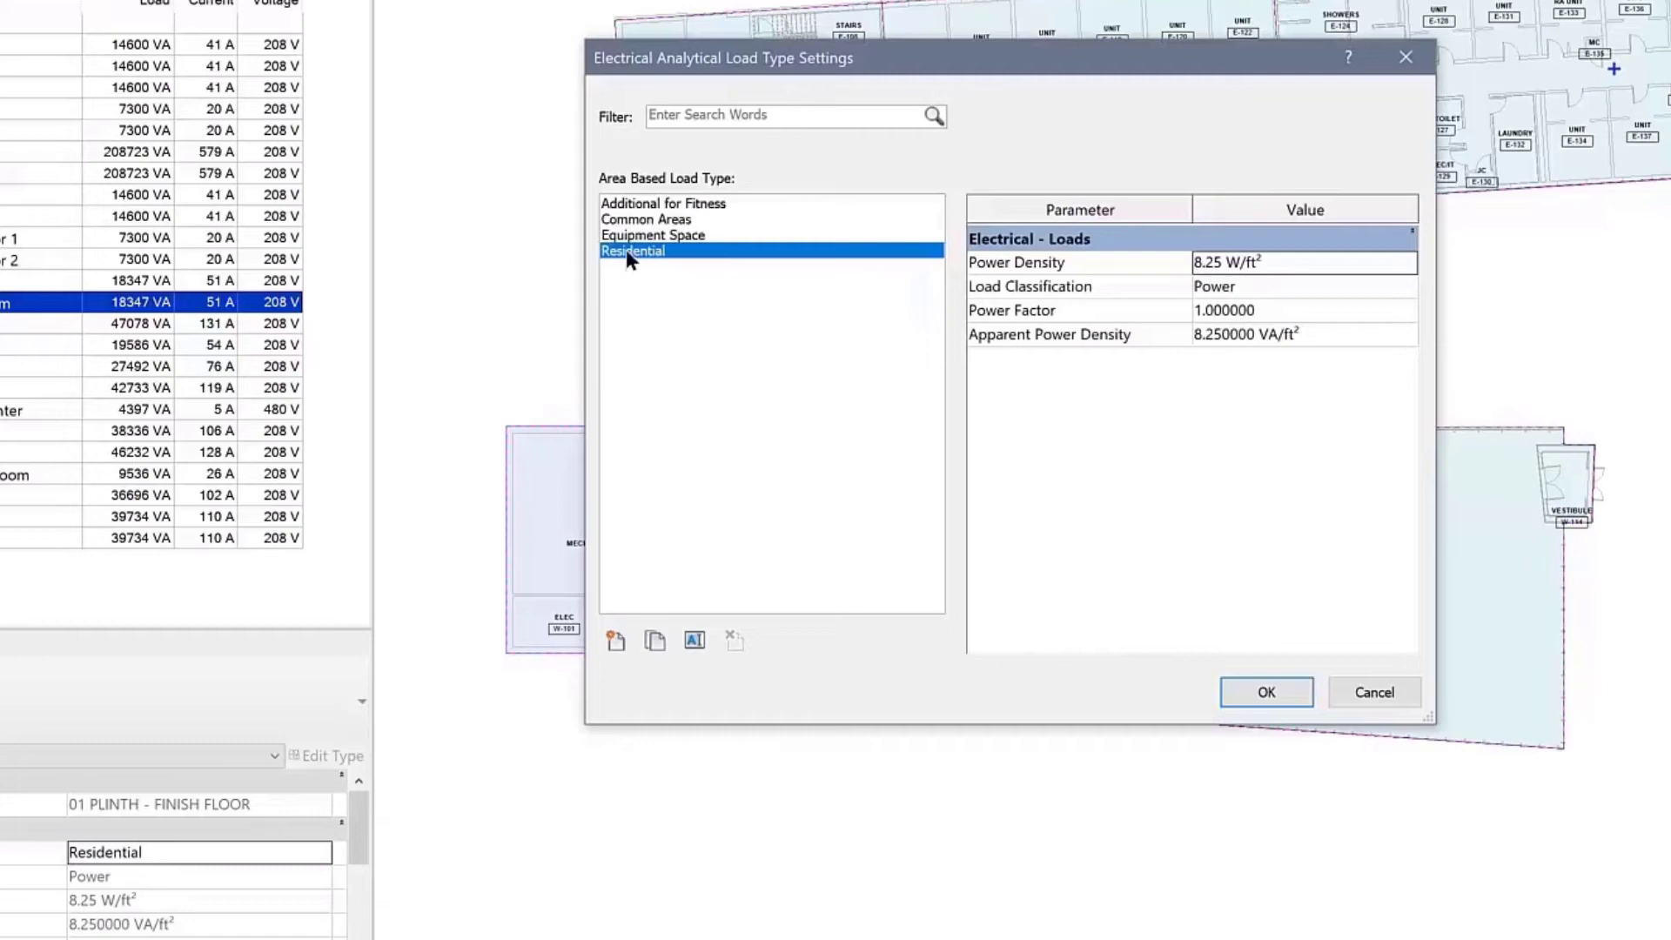
Assign the Residential load type to L1 Lobby and L1 Game Room, reviewing the load types.
left_click(651, 234)
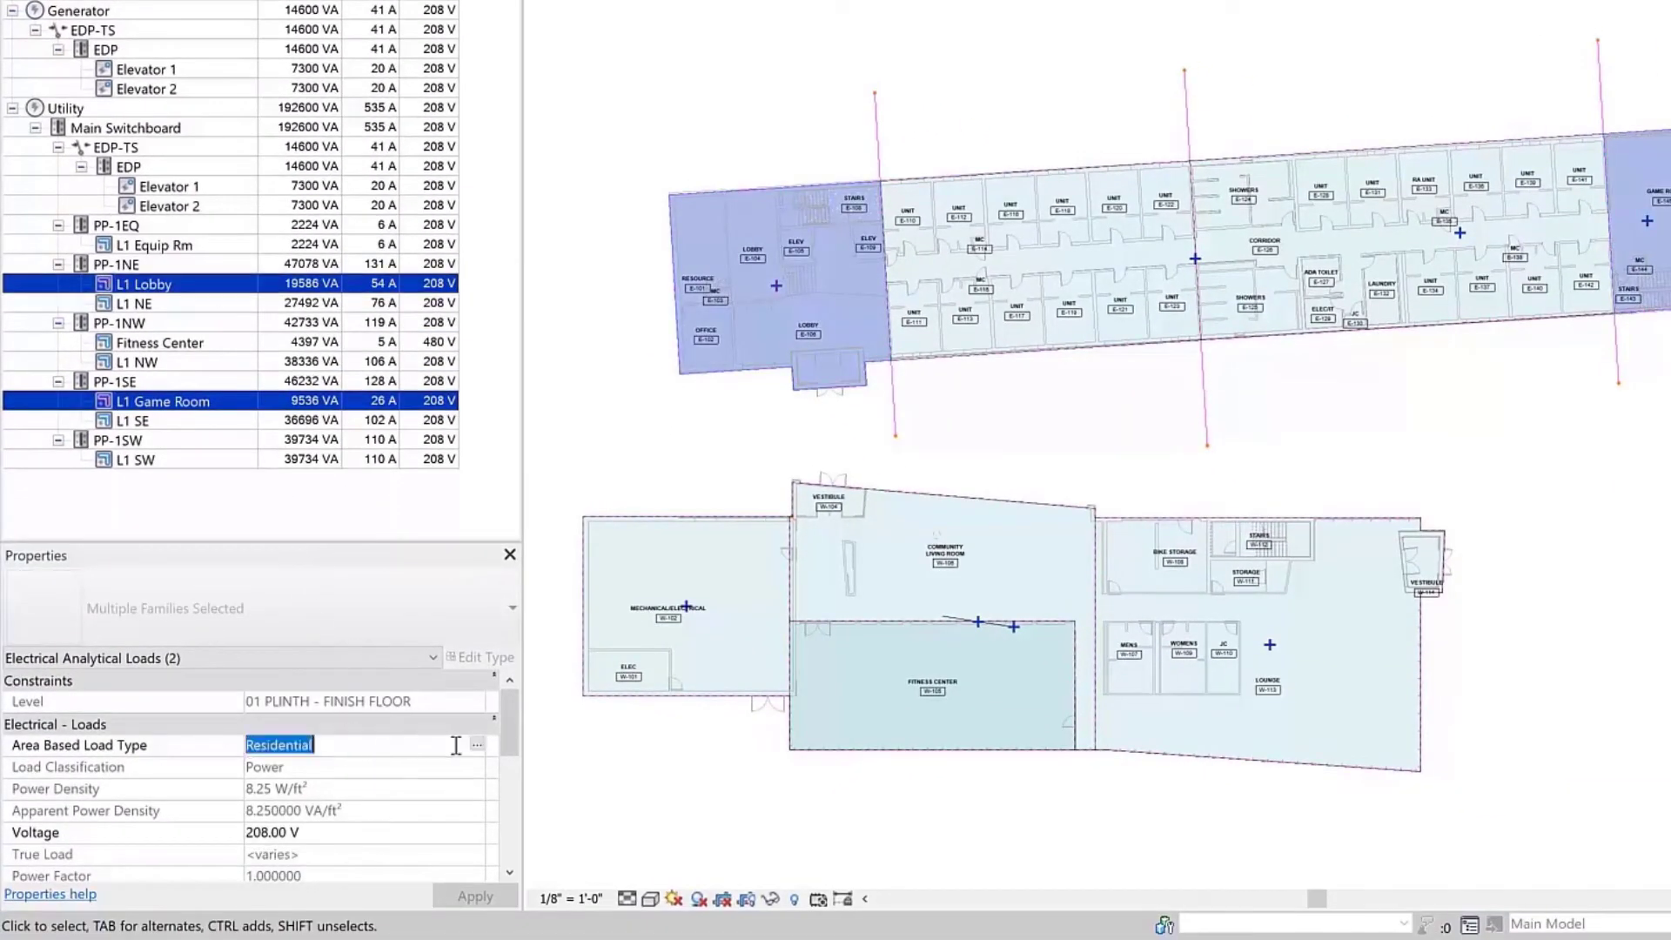
left_click(476, 745)
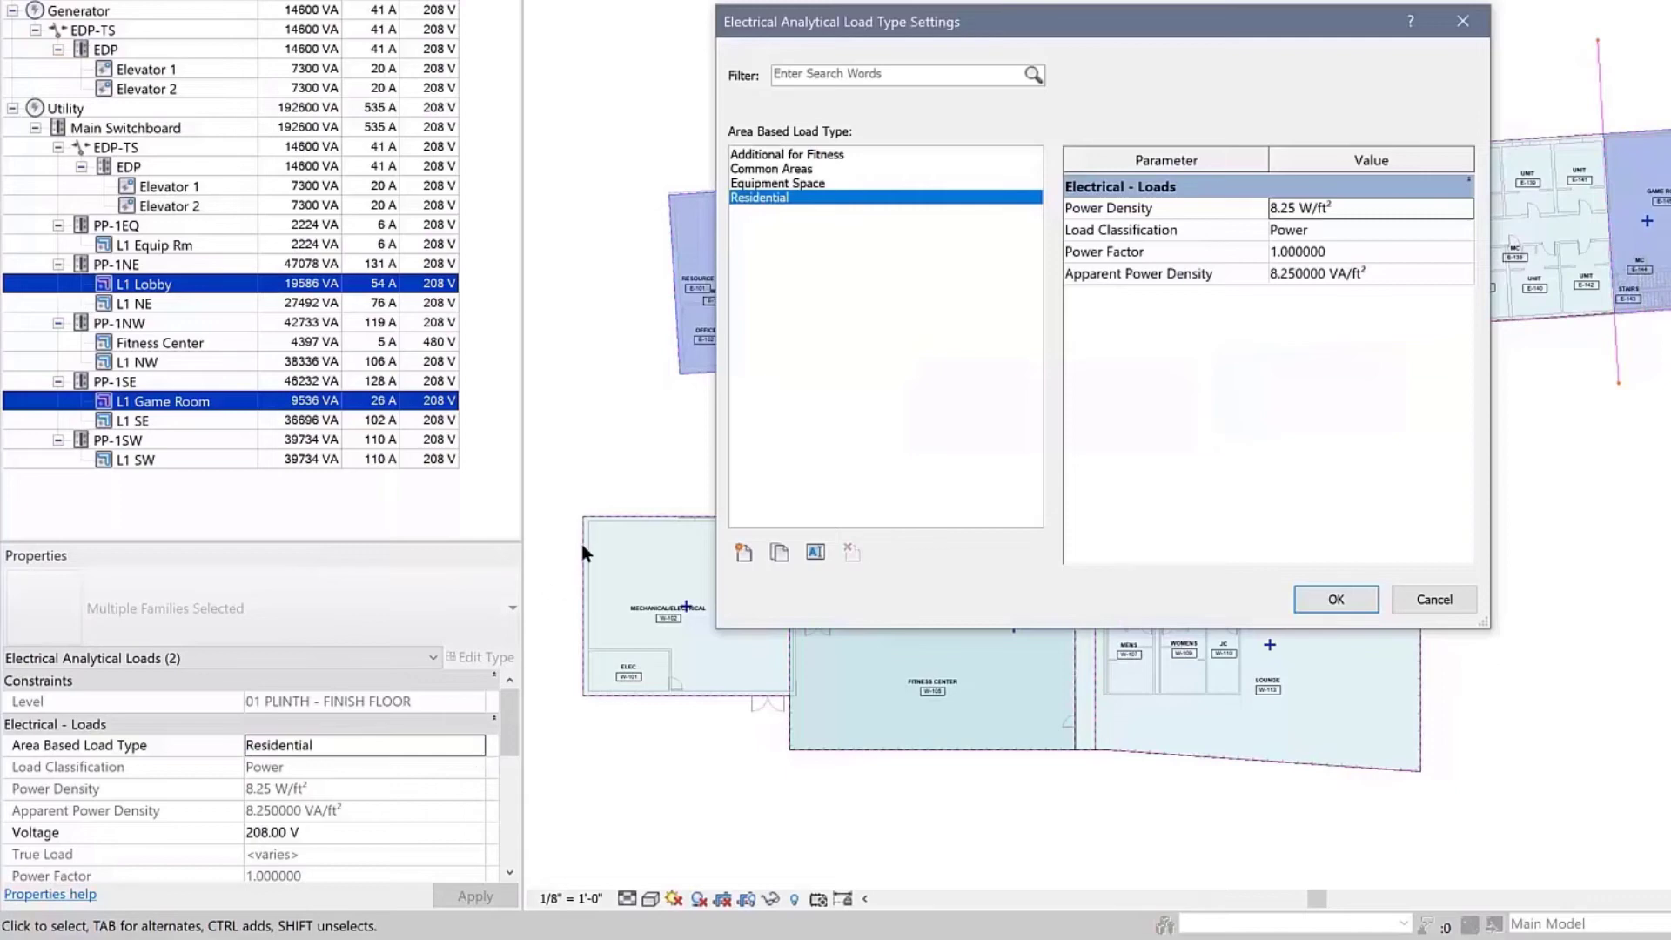
left_click(770, 168)
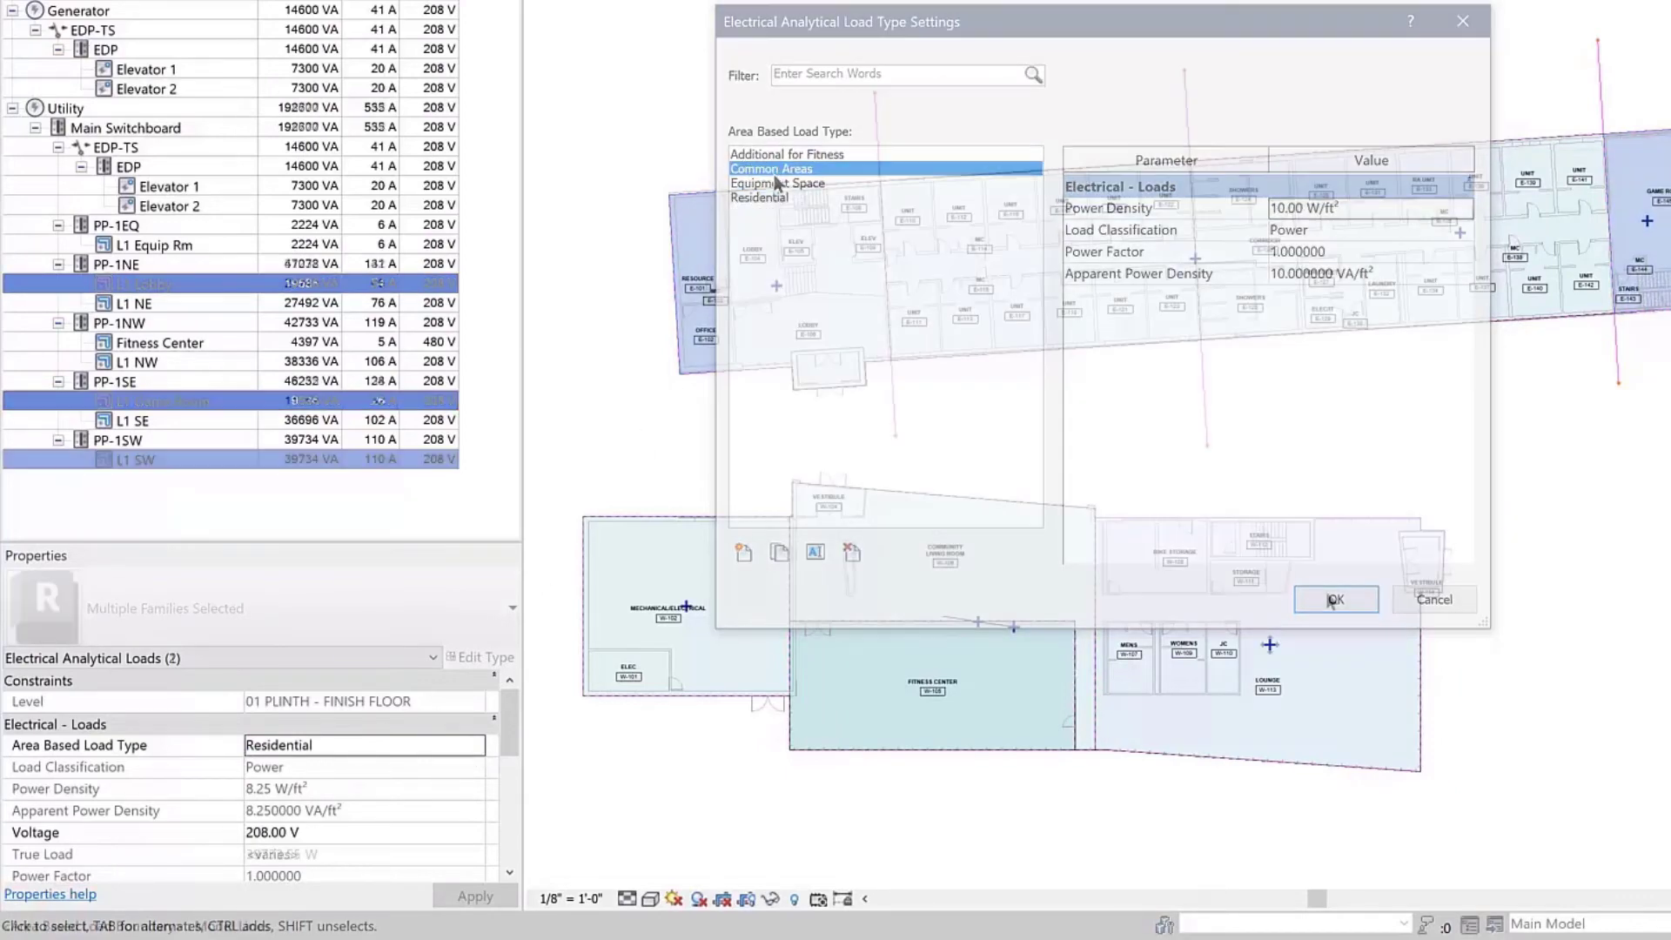
Close the load type settings and open the Electrical Analytical Load Schedule.
left_click(1334, 599)
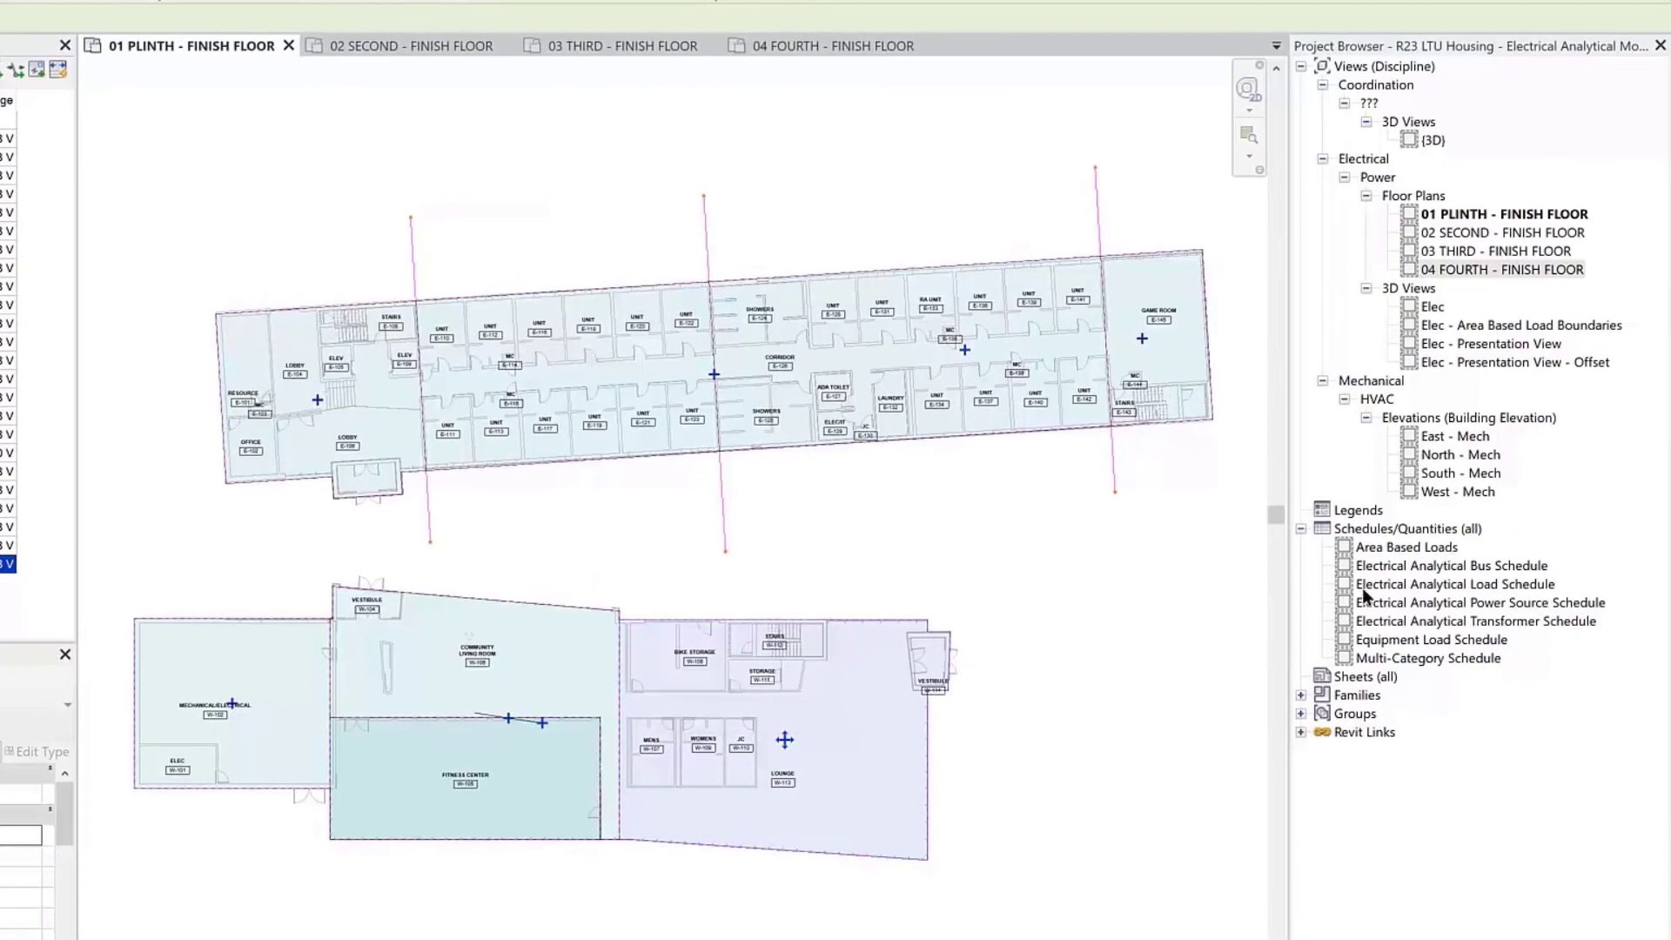
double_click(1461, 583)
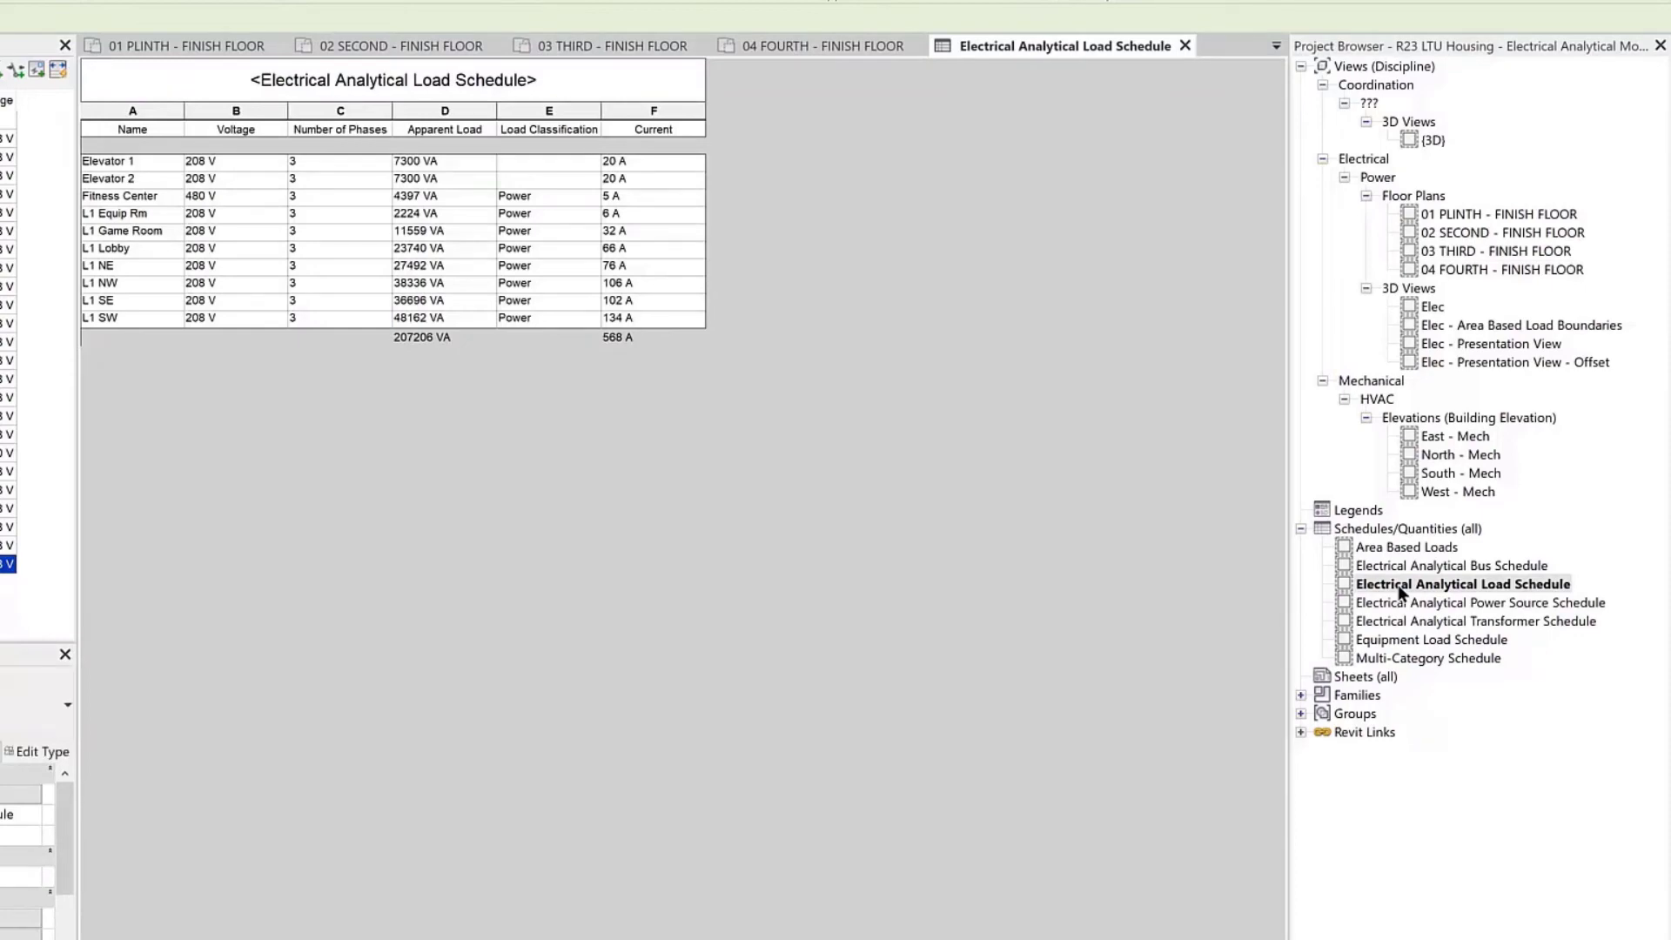